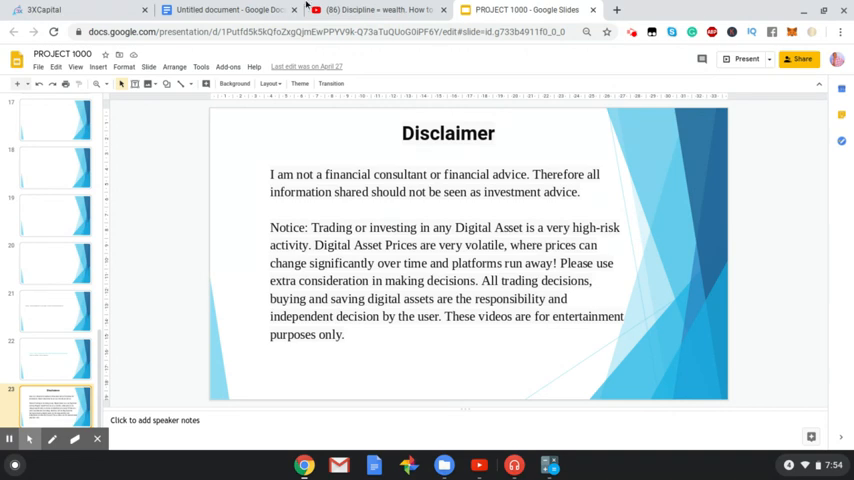
Step: Compute 615 × 0.18 = 110.7 for the active deposit, clear it and close the calculator
left_click(44, 8)
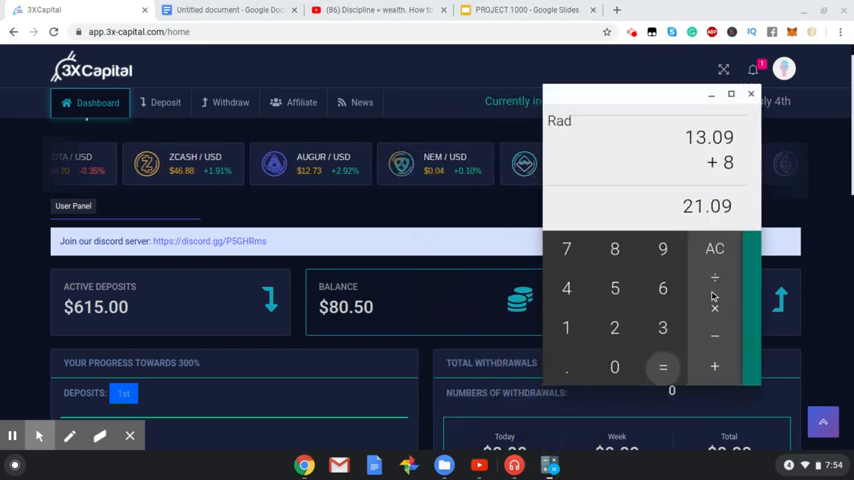
left_click(714, 248)
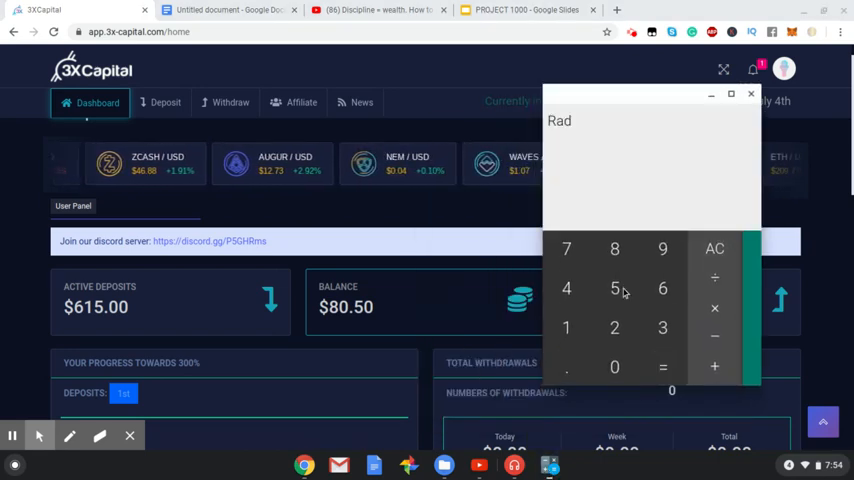
left_click(614, 248)
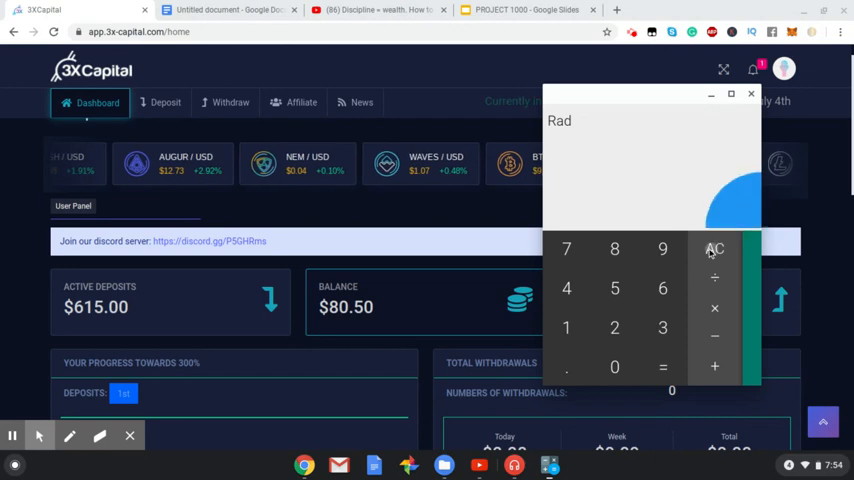
left_click(662, 288)
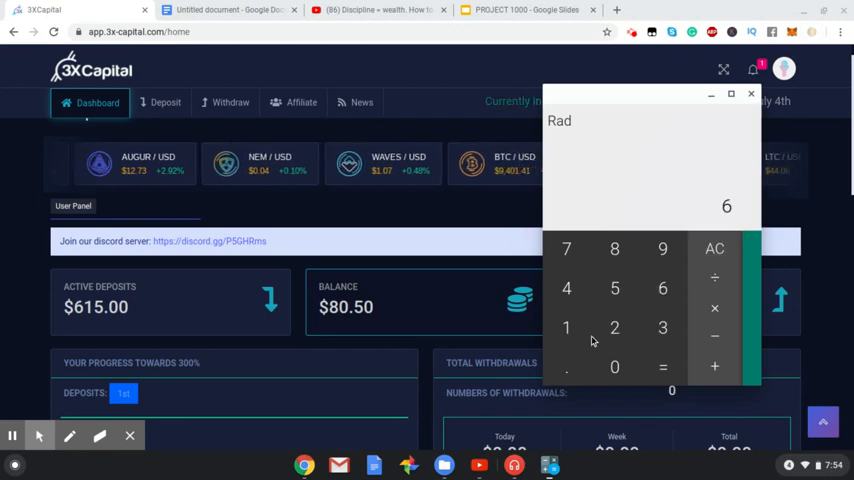
left_click(614, 288)
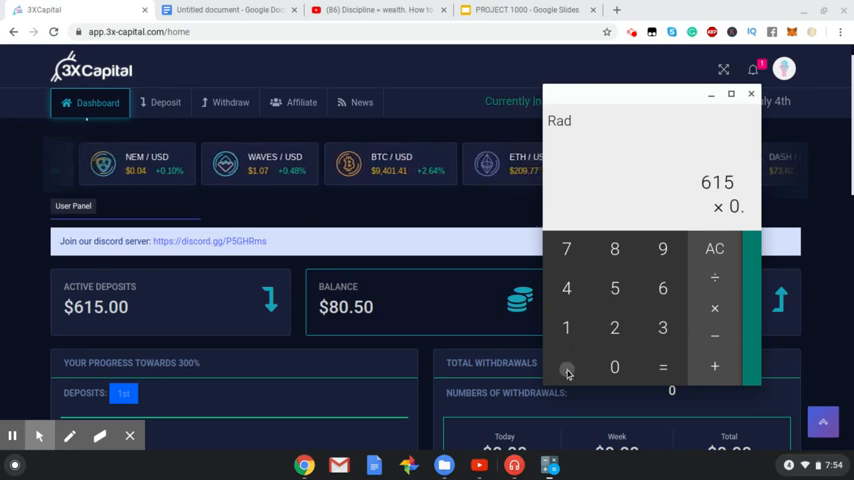
left_click(616, 250)
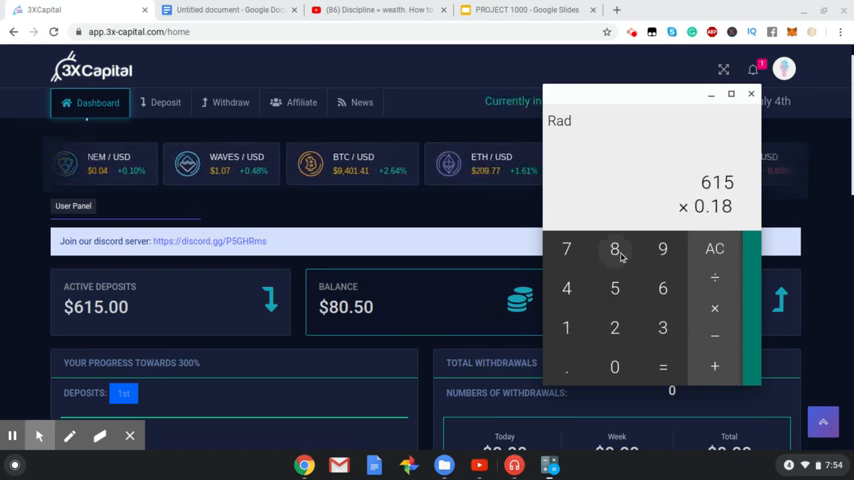
left_click(662, 366)
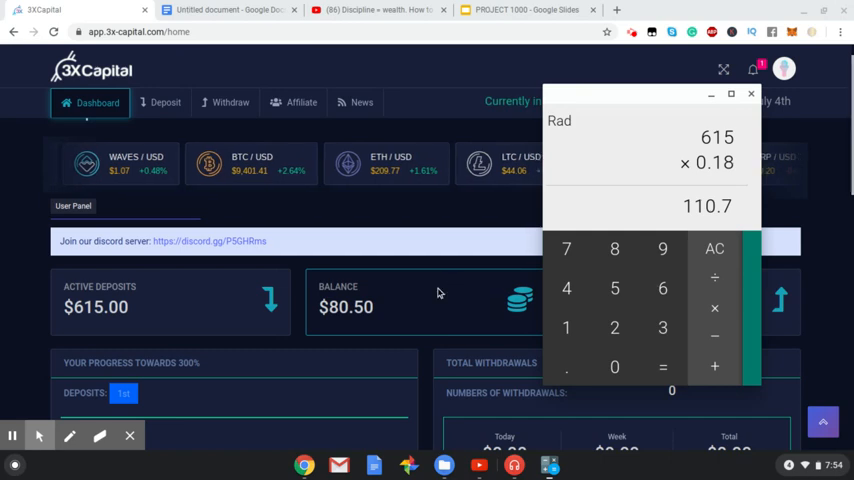
left_click(714, 248)
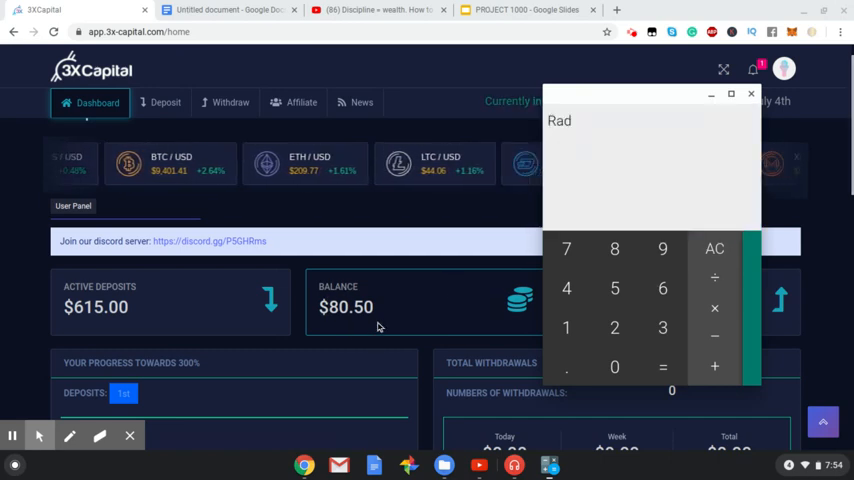
left_click(752, 92)
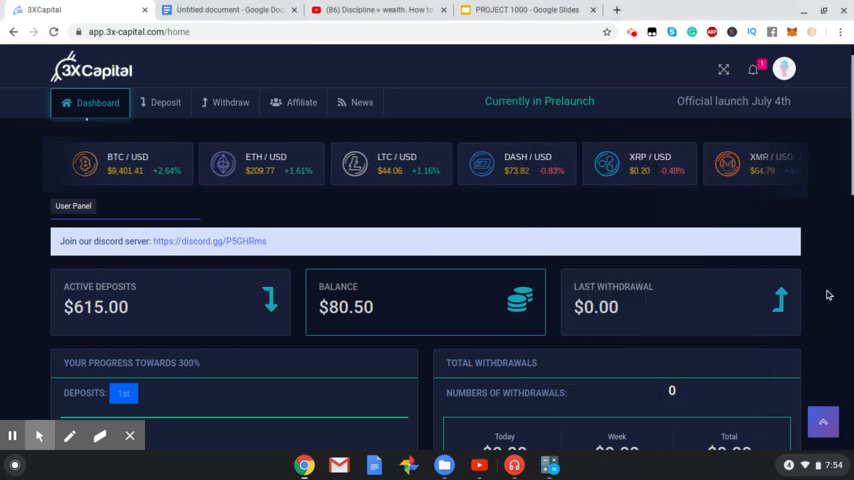
Step: Go to the Withdraw page showing the $80.5 balance and $30 minimum
scroll("down", 3)
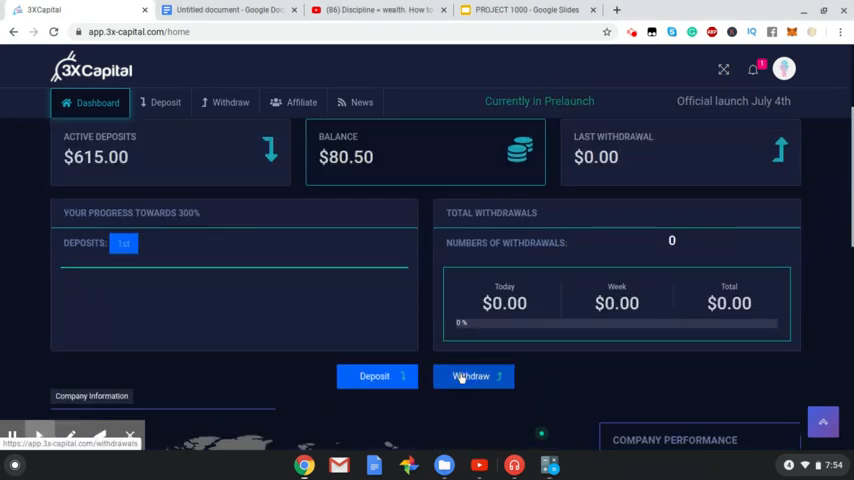
left_click(470, 376)
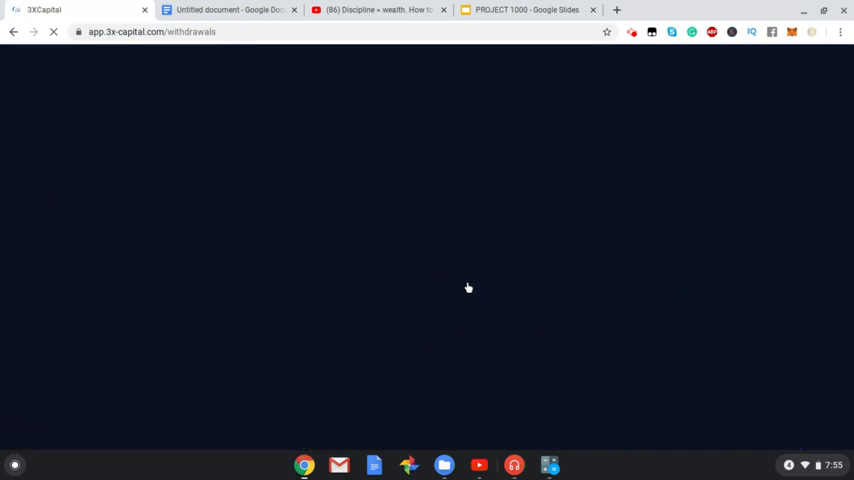
mouse_move(524, 320)
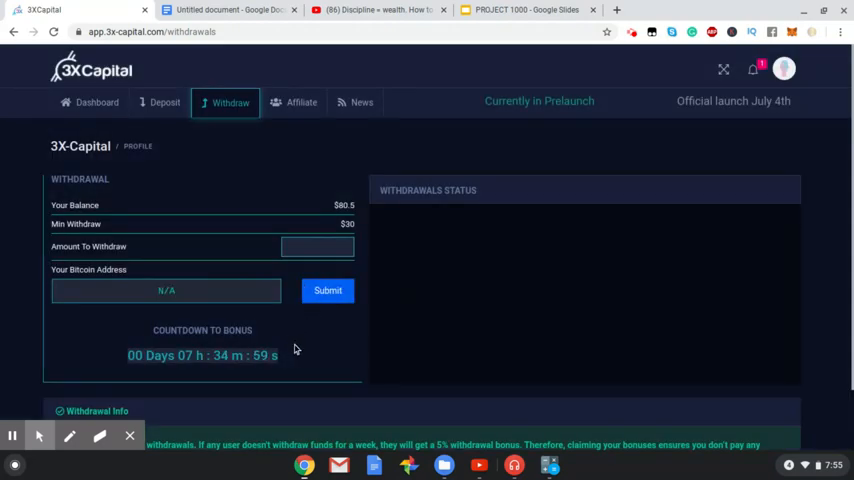
mouse_move(324, 352)
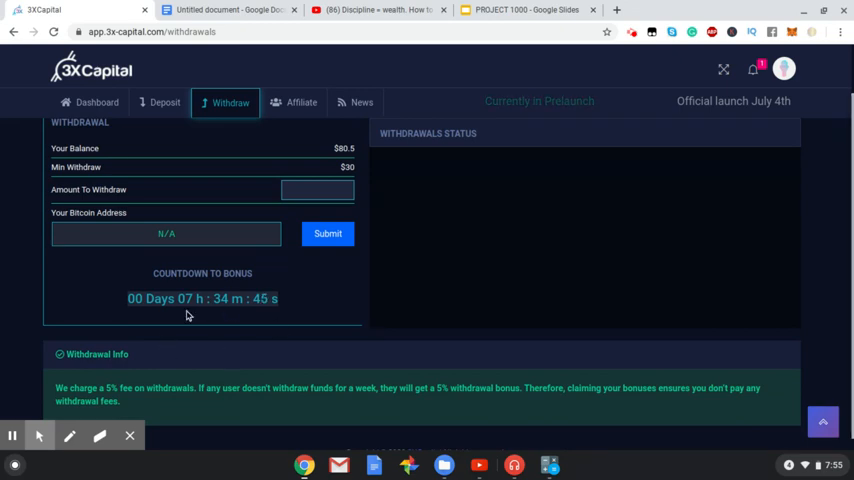
mouse_move(250, 312)
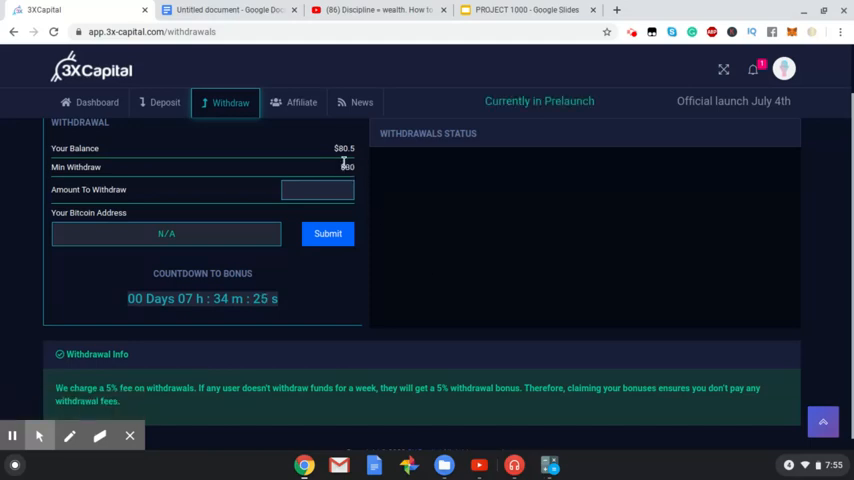
mouse_move(344, 164)
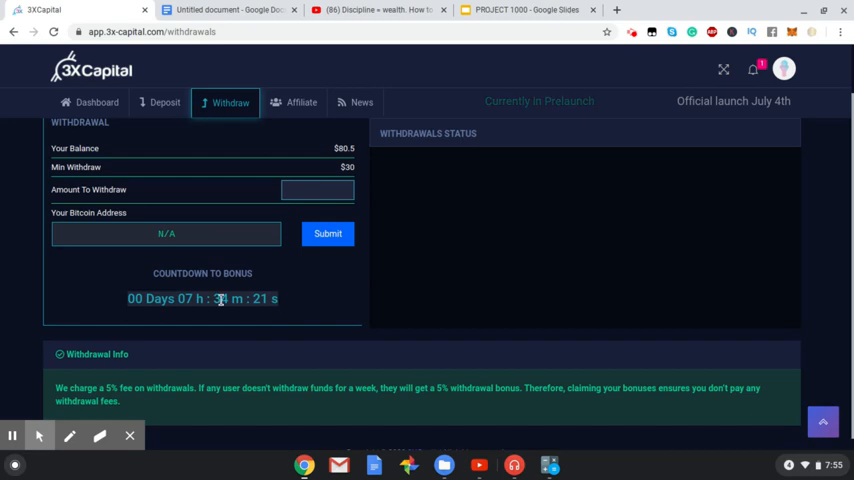
Step: Bring up the calculator and compute 80 × 0.05 = 4
left_click(548, 464)
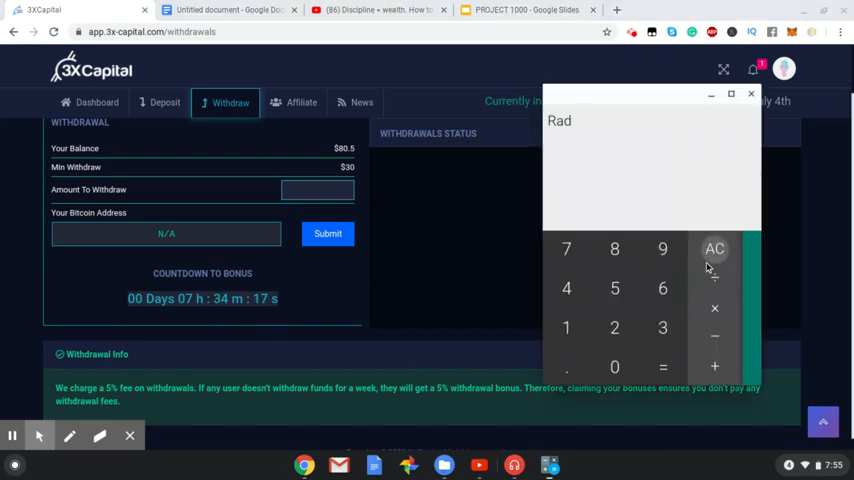
mouse_move(618, 264)
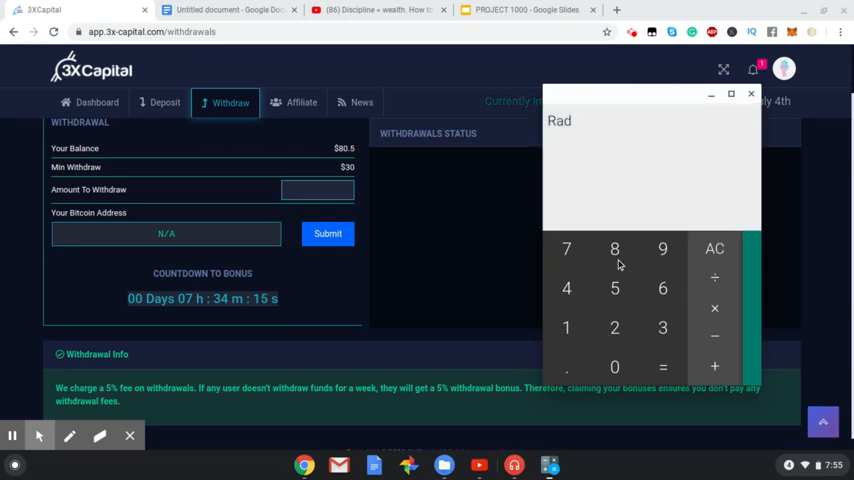
left_click(614, 368)
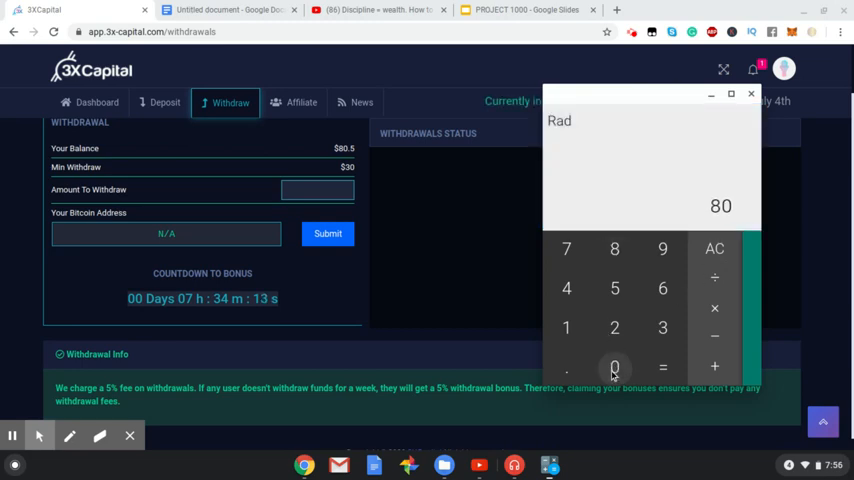
left_click(566, 368)
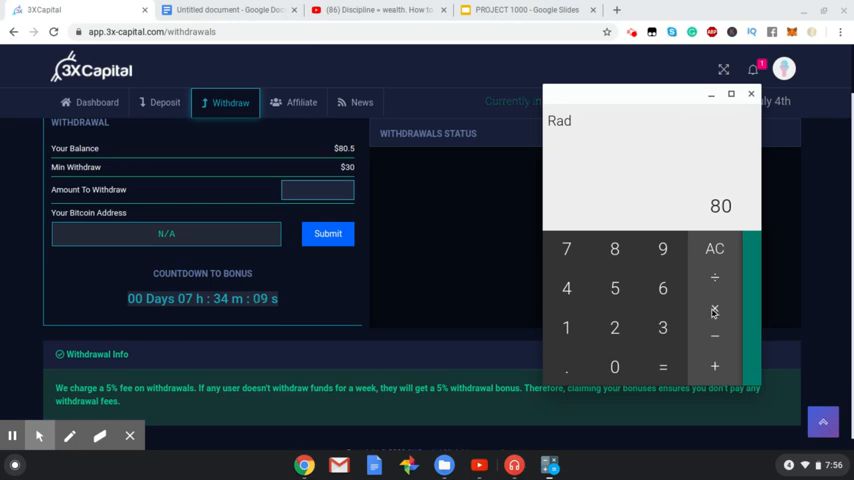
left_click(714, 312)
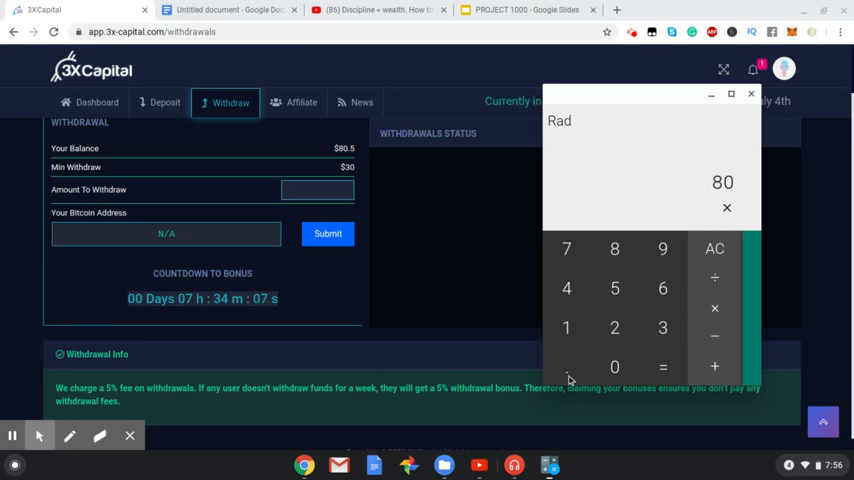
left_click(714, 308)
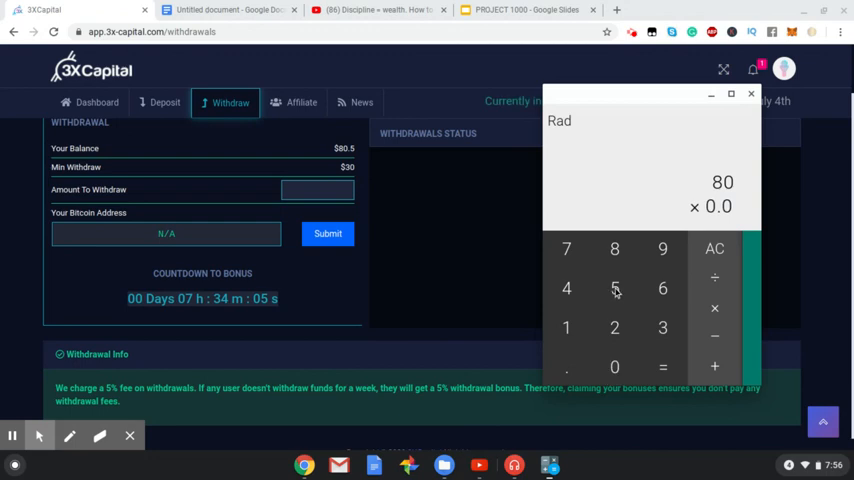
left_click(664, 368)
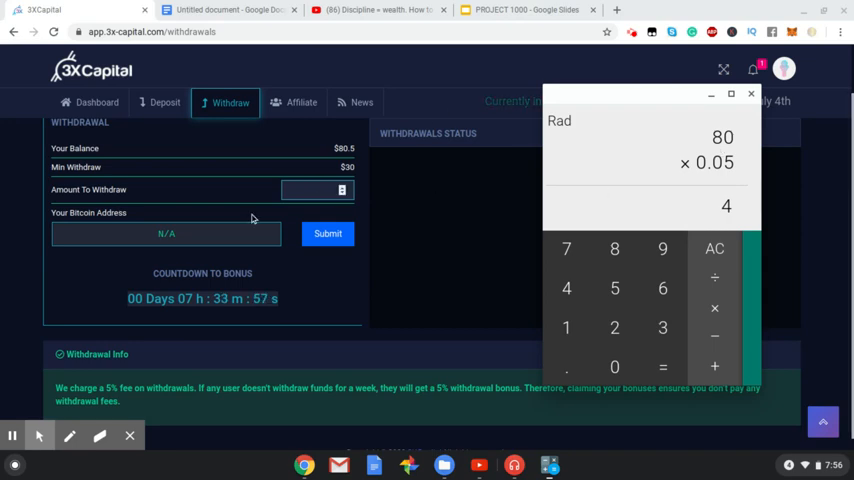
mouse_move(120, 330)
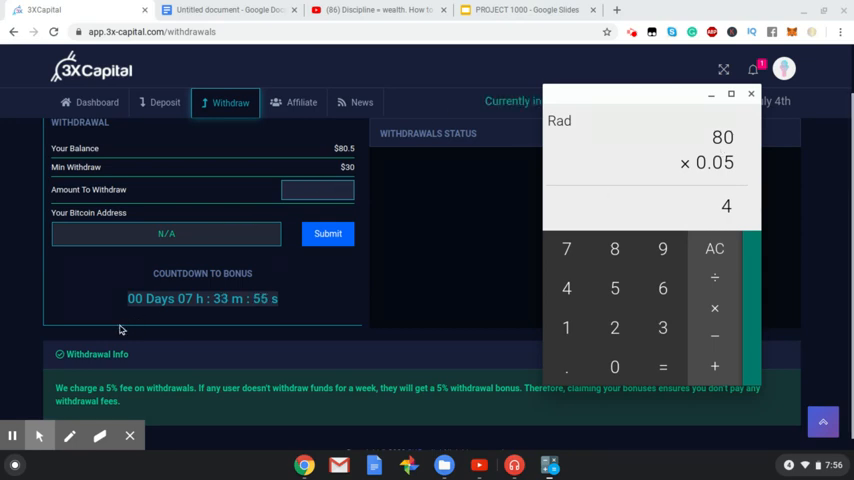
mouse_move(106, 320)
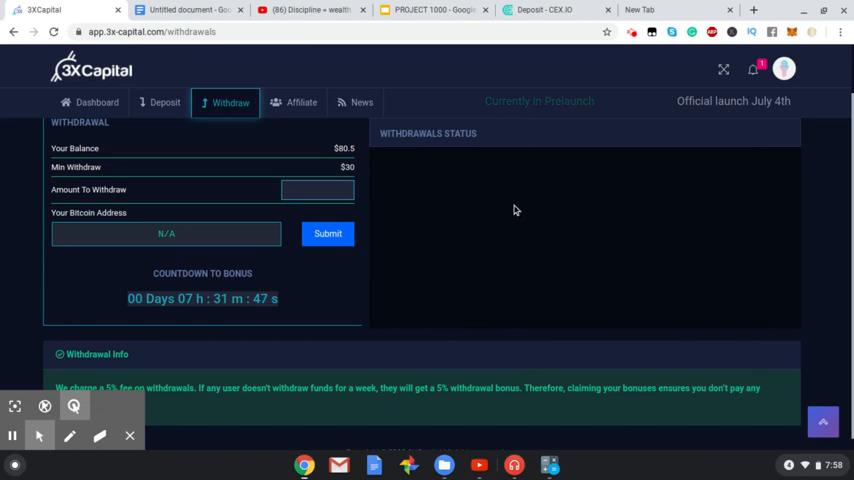
Step: Request a withdrawal of 80, returning an invalid-address error with no Bitcoin address set
left_click(316, 190)
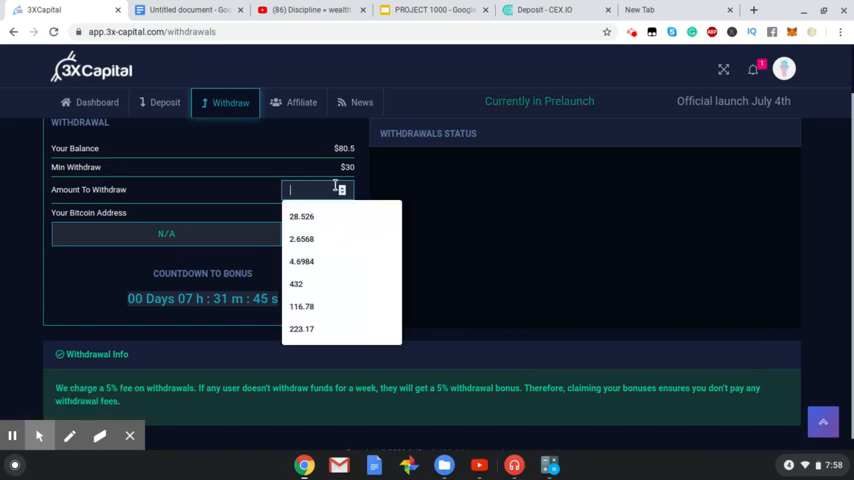
type("80")
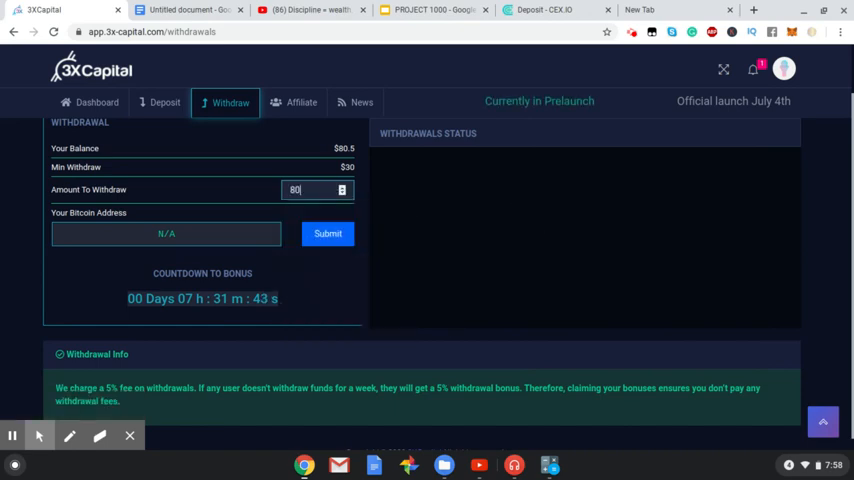
left_click(328, 232)
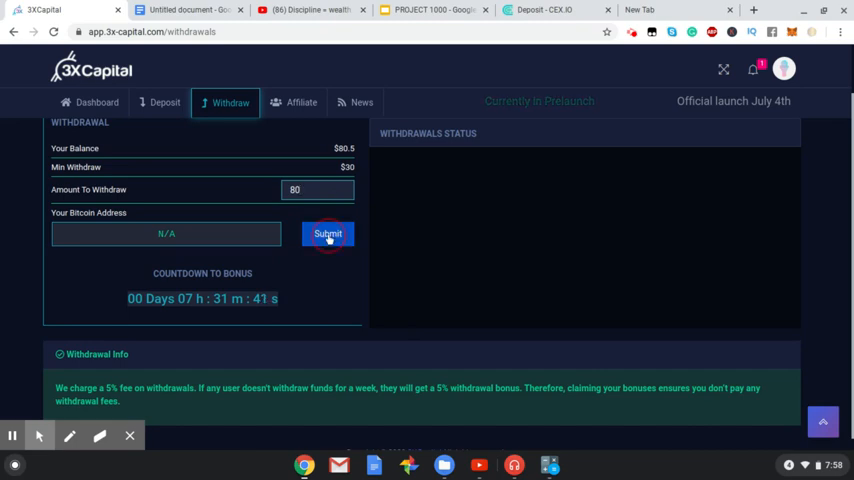
left_click(328, 232)
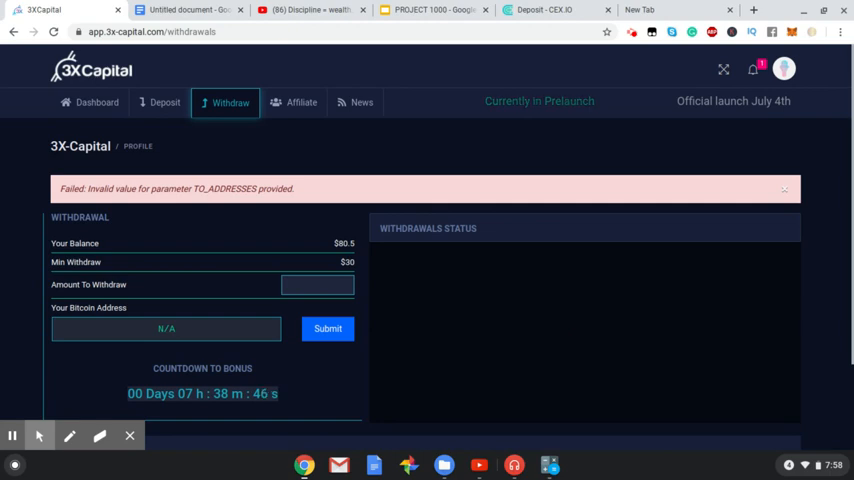
mouse_move(168, 328)
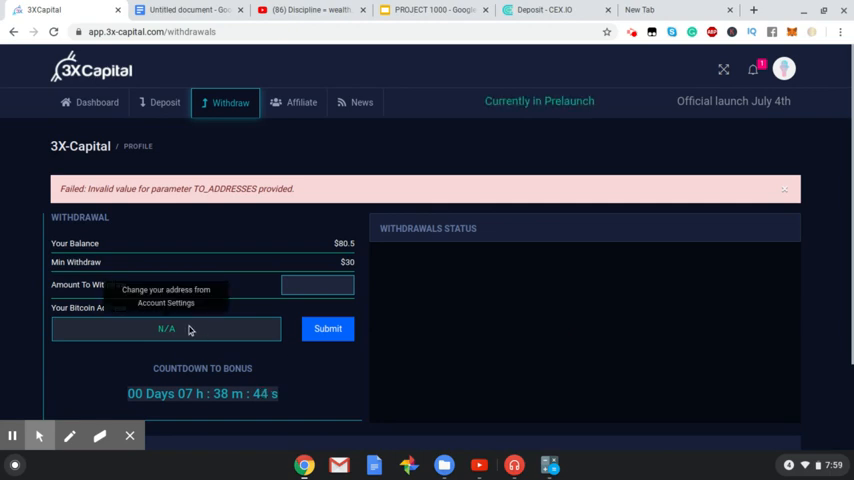
mouse_move(584, 348)
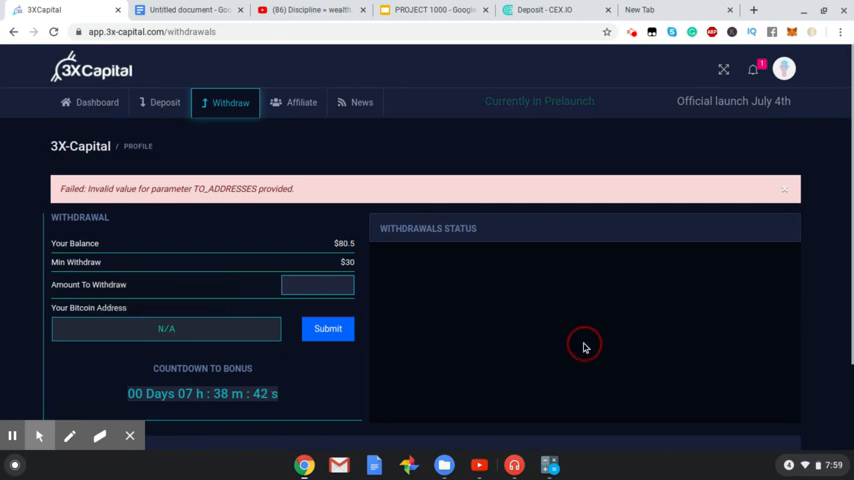
Step: Set the Bitcoin withdrawal address through the profile's Account Settings
scroll("down", 3)
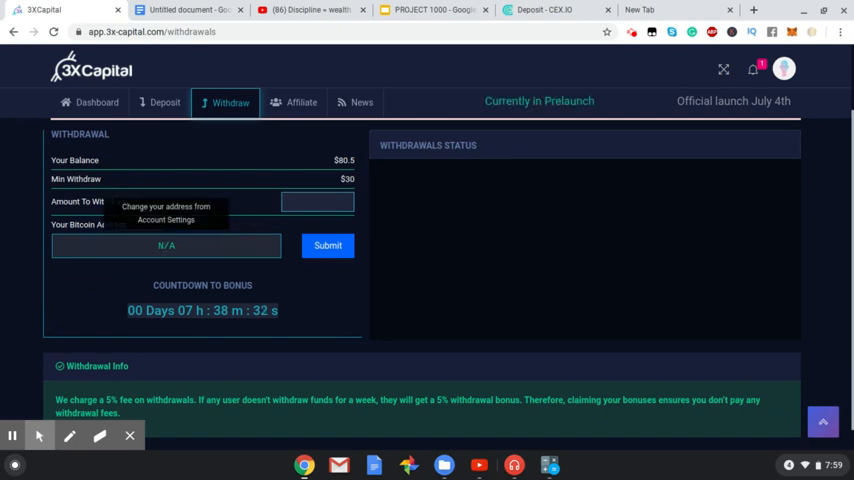
mouse_move(420, 268)
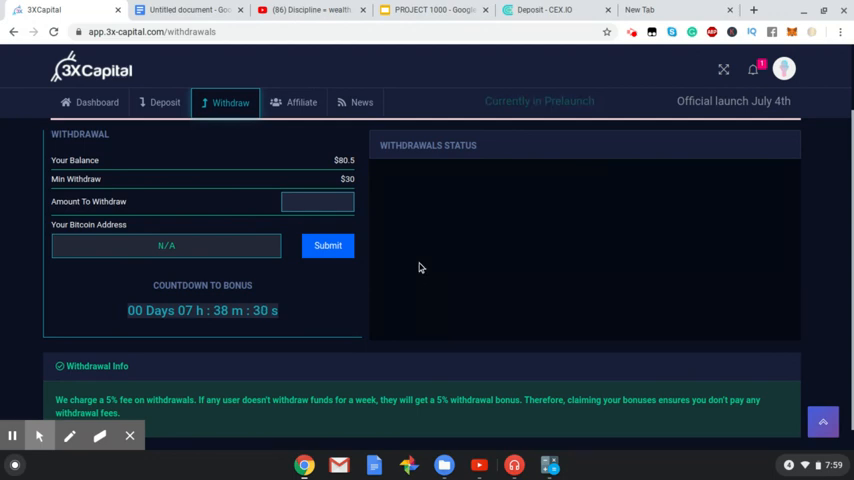
mouse_move(788, 84)
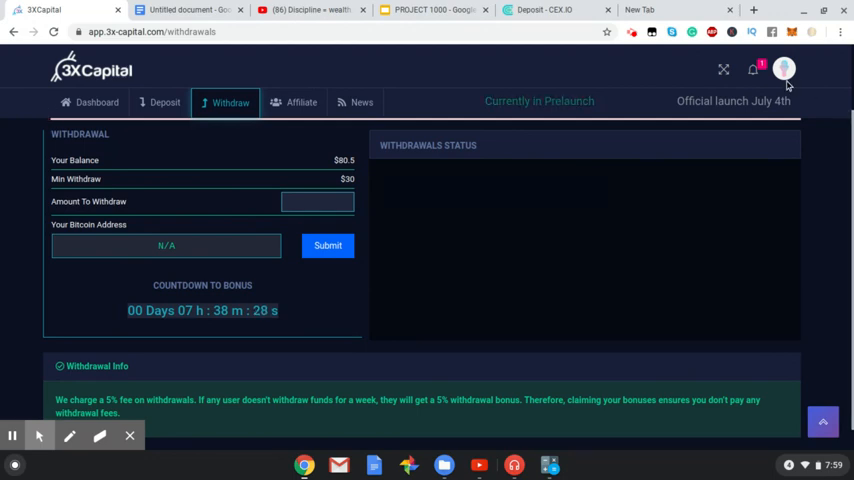
left_click(784, 68)
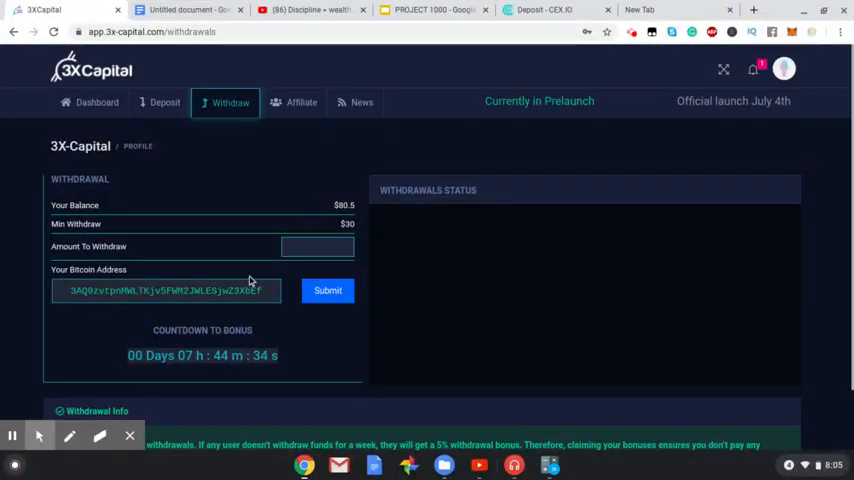
Step: Withdraw 80 to the Bitcoin address and reload to see the Paid $84 entry
left_click(316, 246)
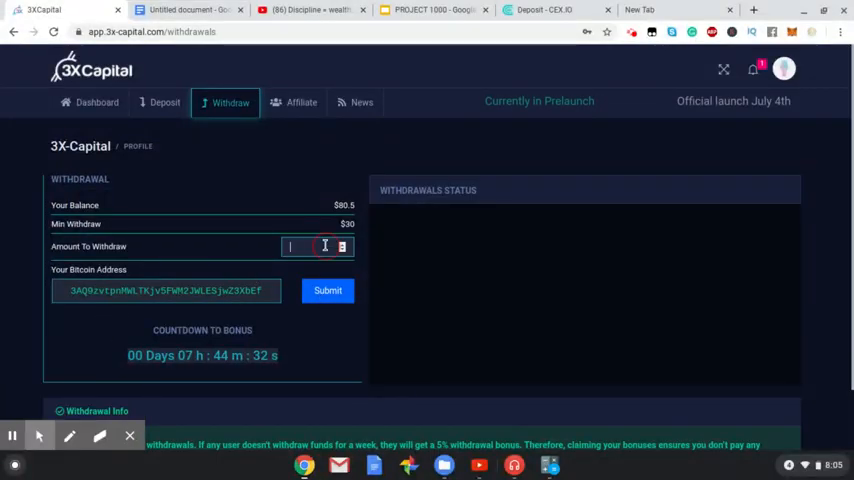
type("80")
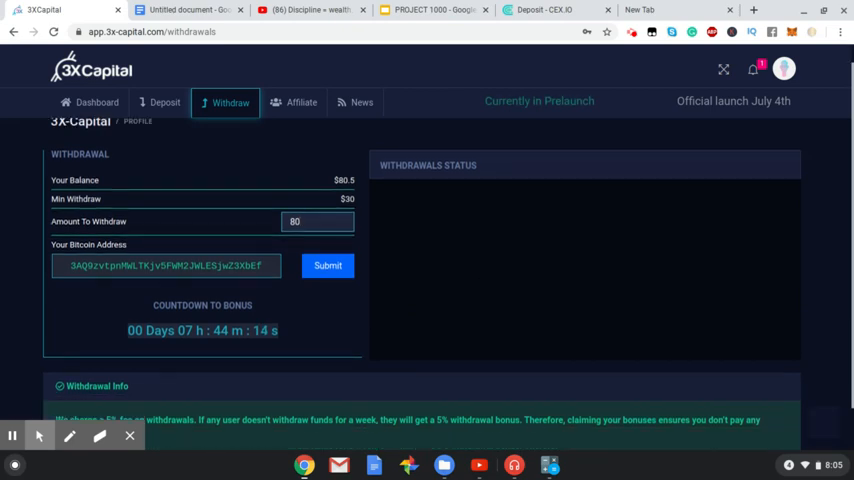
scroll("down", 3)
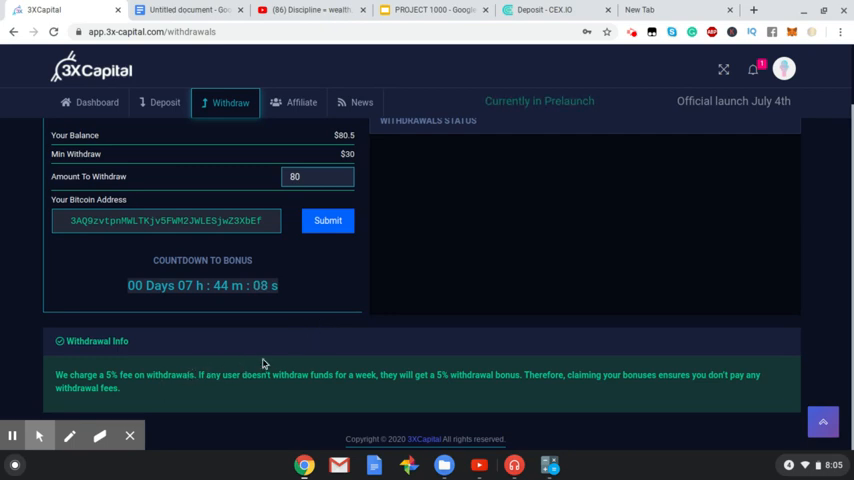
mouse_move(464, 374)
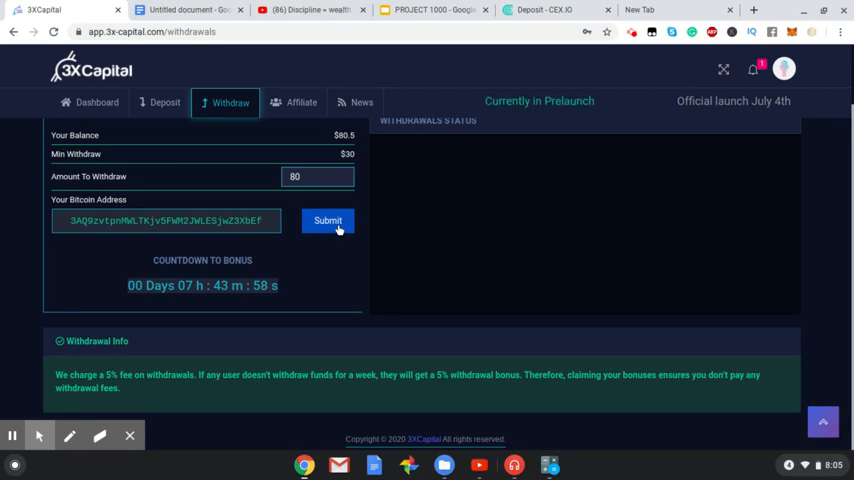
mouse_move(340, 230)
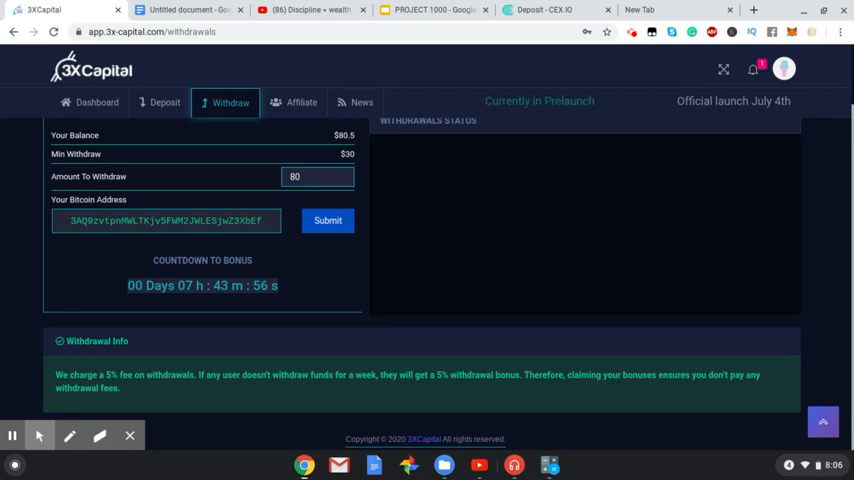
left_click(328, 220)
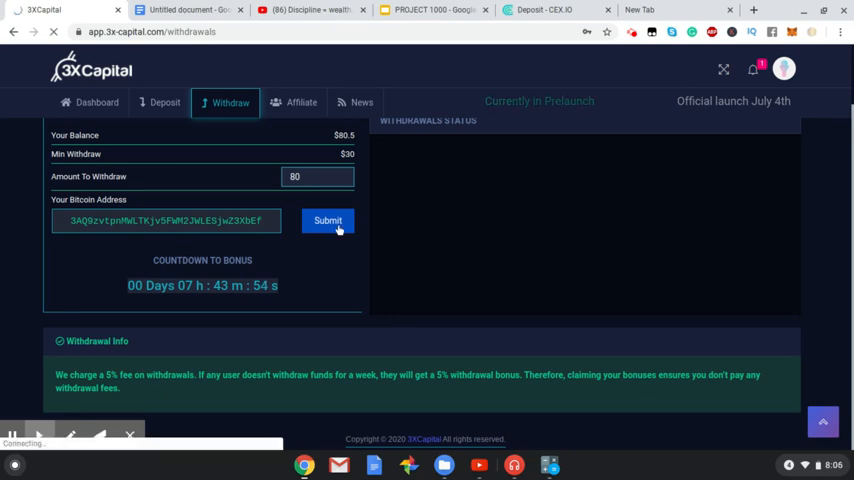
left_click(328, 220)
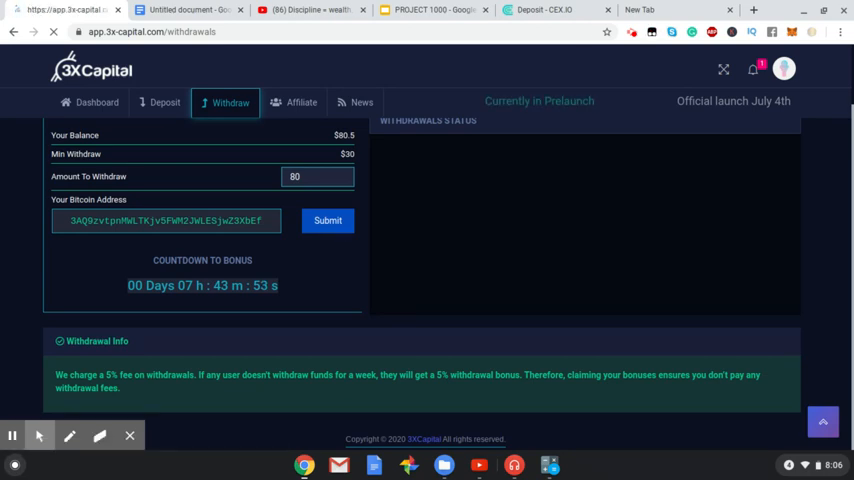
left_click(328, 220)
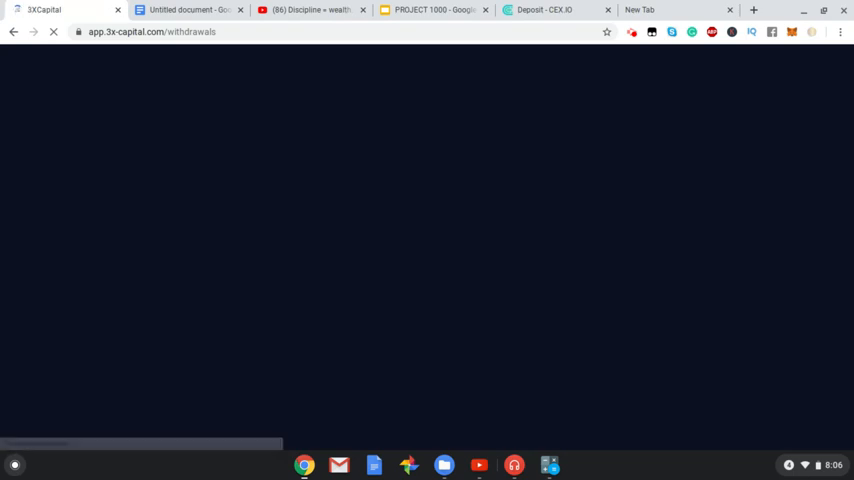
mouse_move(372, 240)
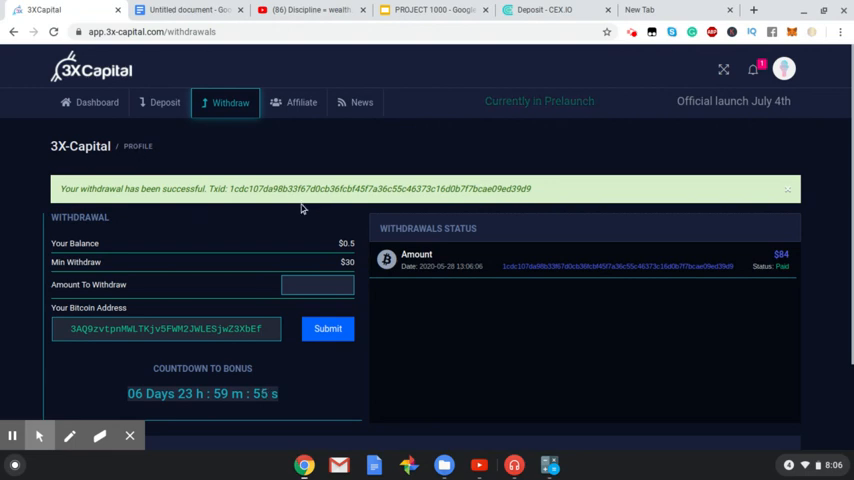
mouse_move(416, 224)
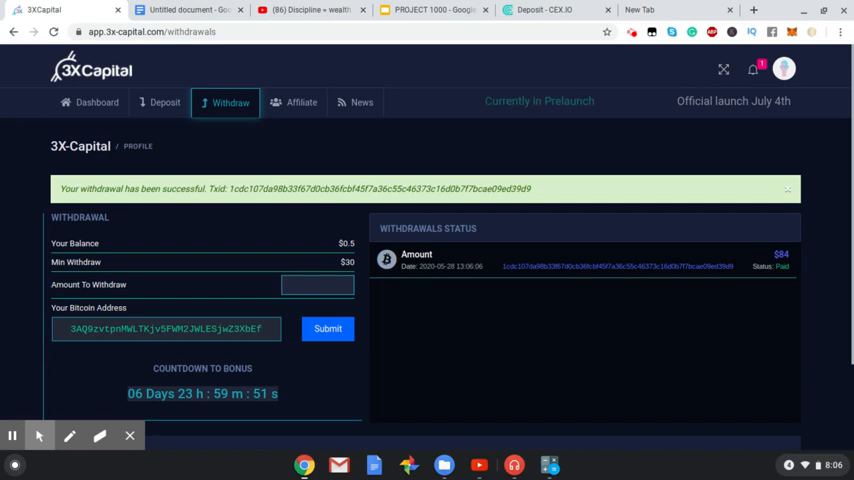
mouse_move(158, 368)
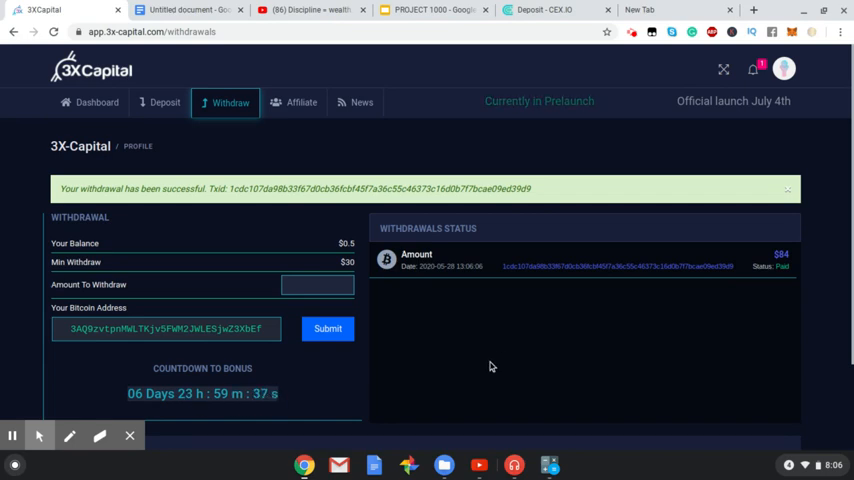
mouse_move(718, 272)
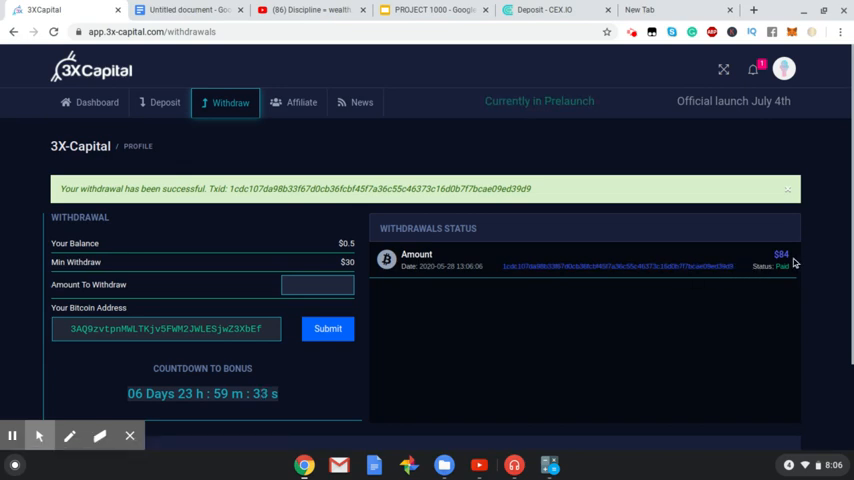
mouse_move(708, 170)
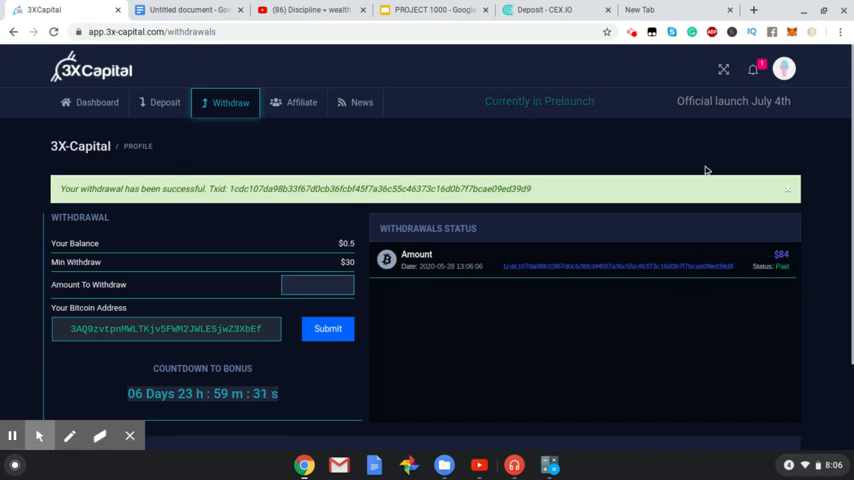
Step: Switch over to the CEX.IO exchange tab
left_click(540, 8)
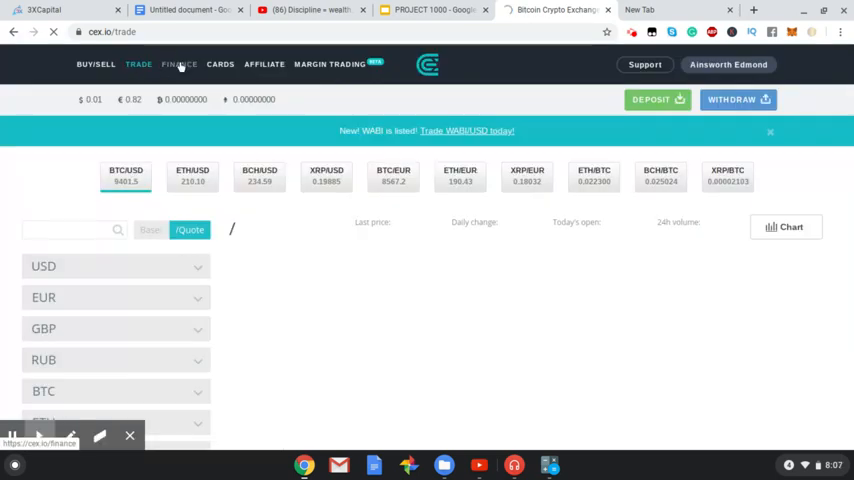
Step: Review CEX.IO Finance transactions with the pending Bitcoin deposit, then return to 3X Capital
left_click(178, 64)
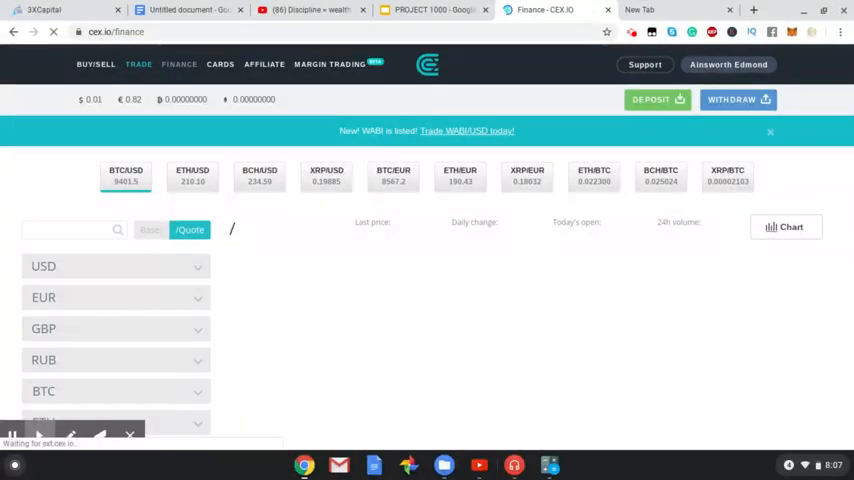
left_click(180, 64)
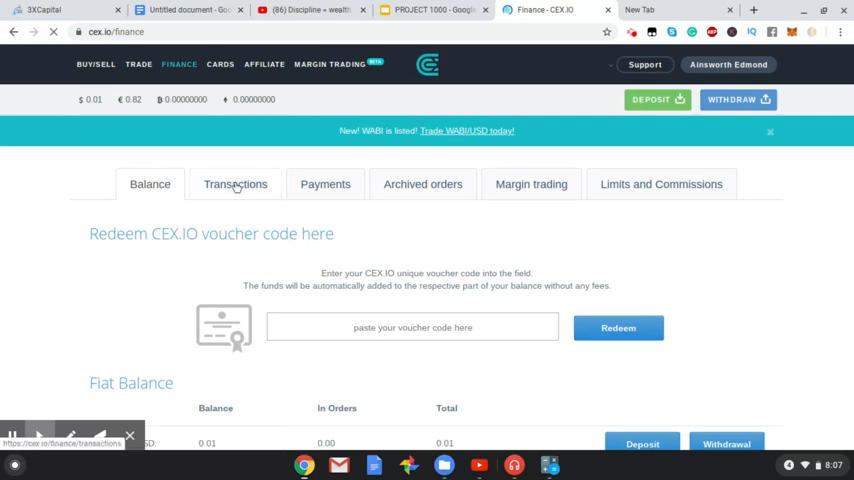
left_click(234, 184)
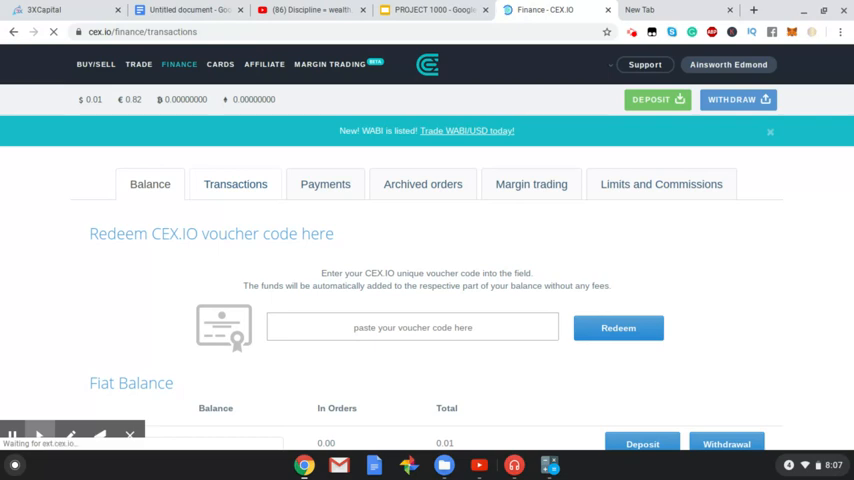
left_click(234, 184)
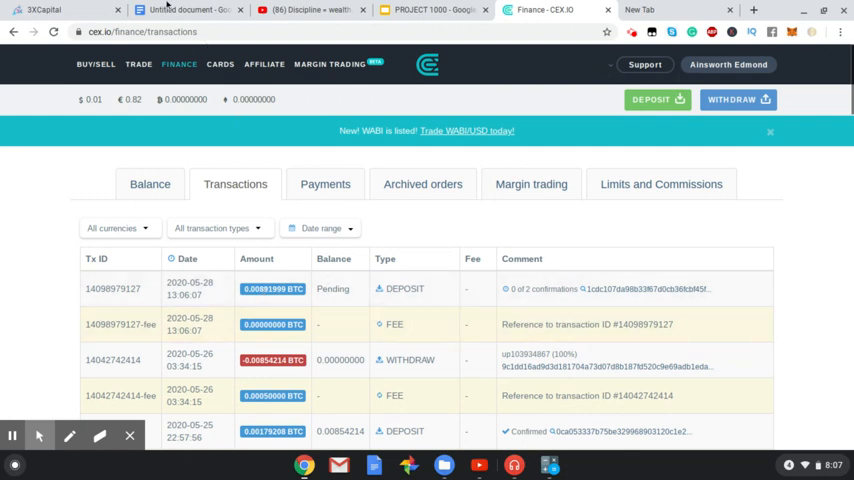
left_click(44, 8)
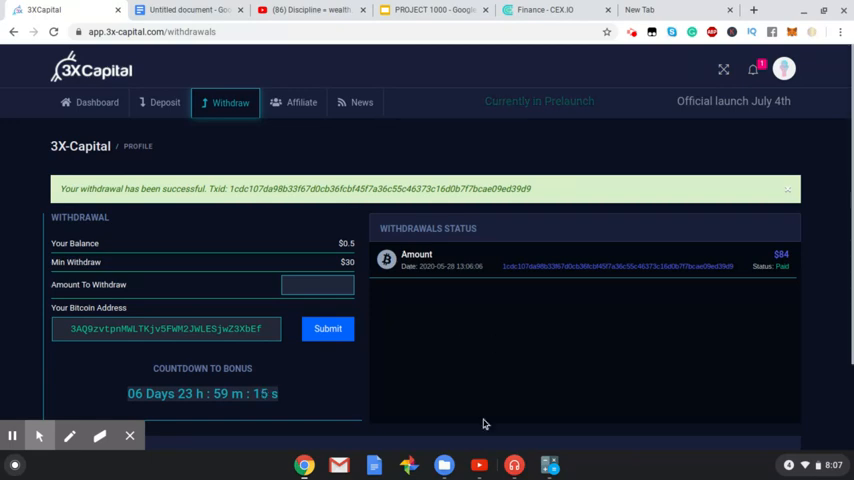
Step: Compute 46 + 84 = 130, then 130 − 615 = -485 on the calculator
left_click(548, 464)
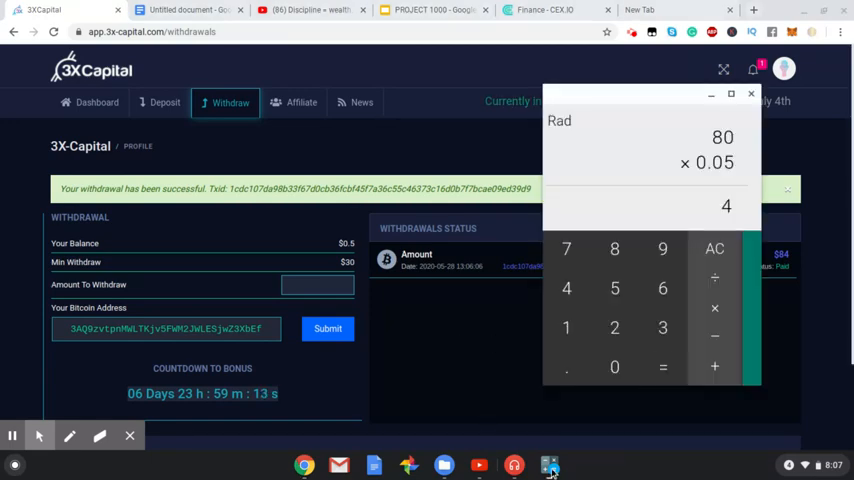
left_click(714, 250)
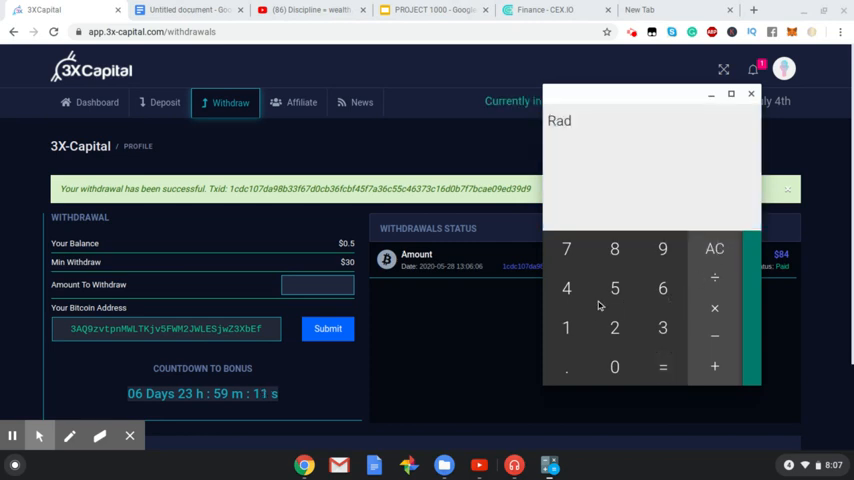
mouse_move(488, 336)
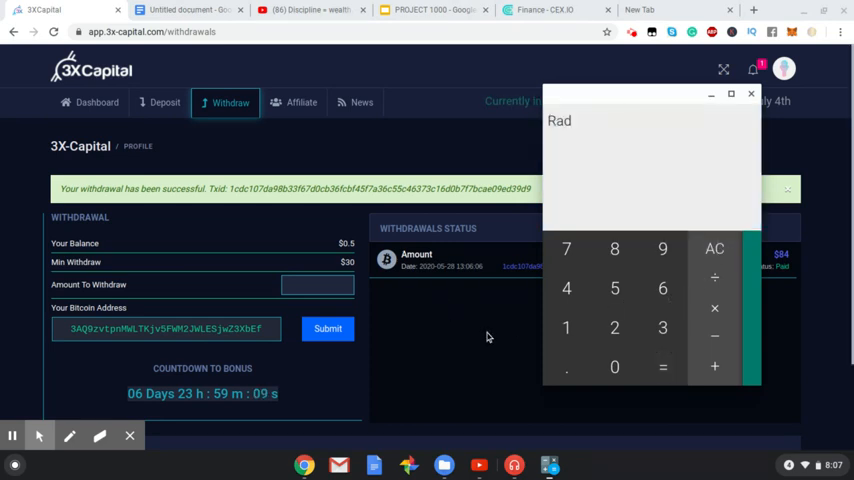
mouse_move(570, 292)
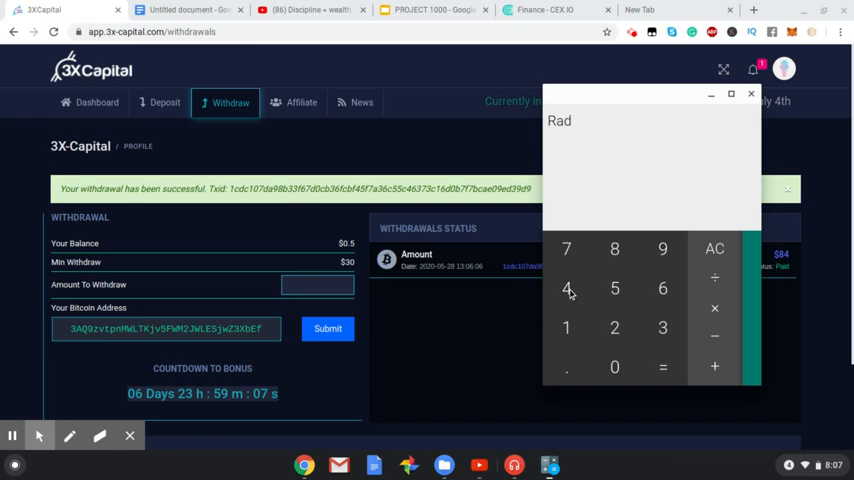
left_click(662, 288)
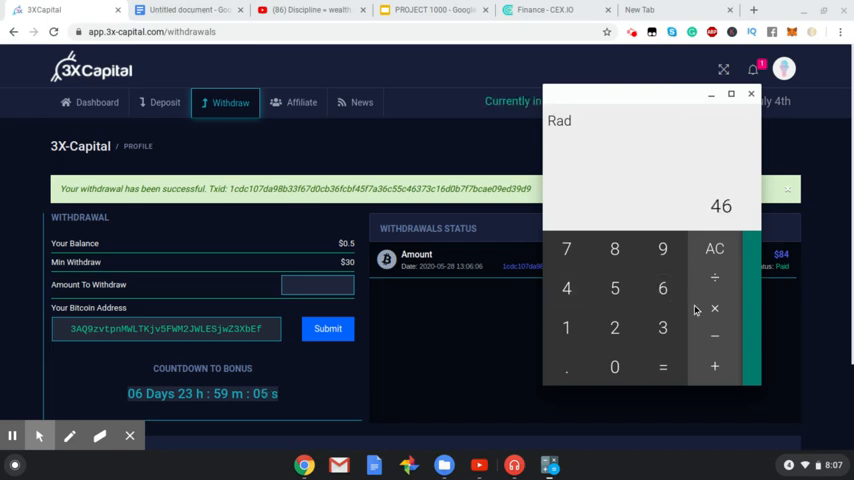
left_click(714, 368)
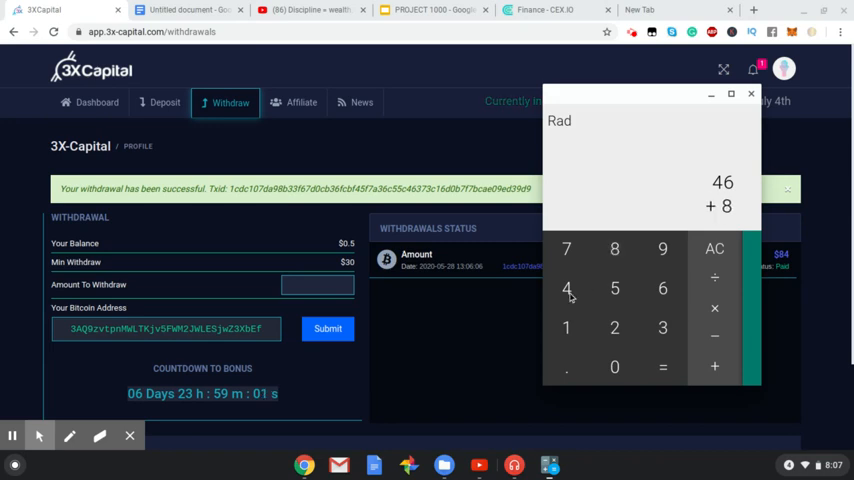
left_click(662, 368)
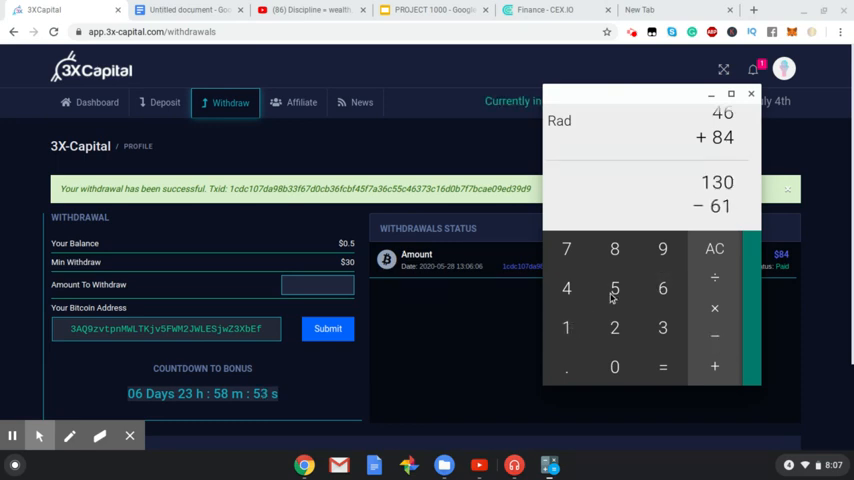
left_click(662, 368)
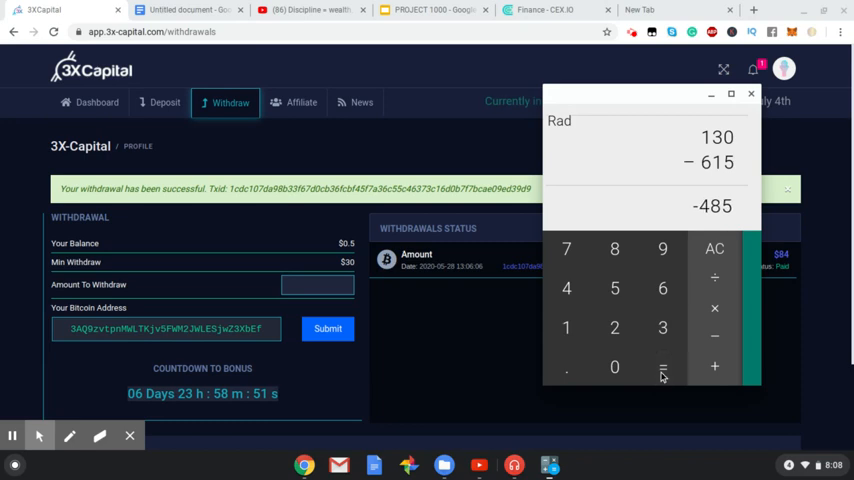
mouse_move(756, 170)
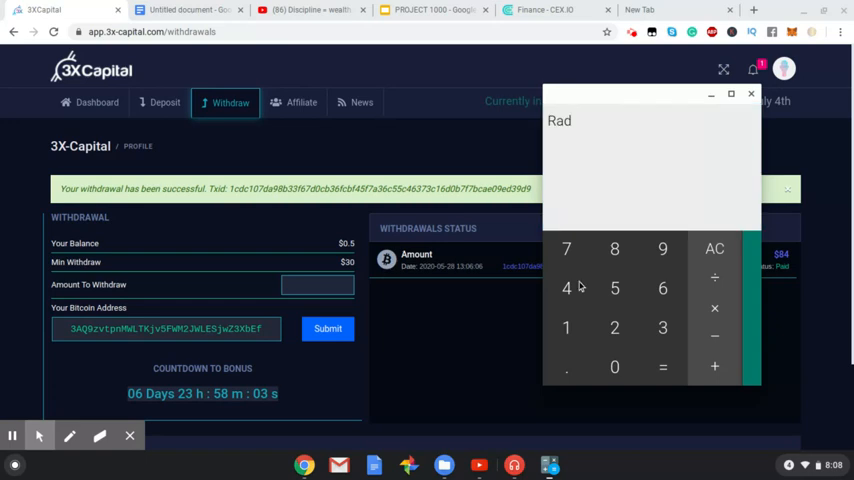
Step: Compute 400 × 0.08, then 390 × 0.08 = 31.2
left_click(566, 288)
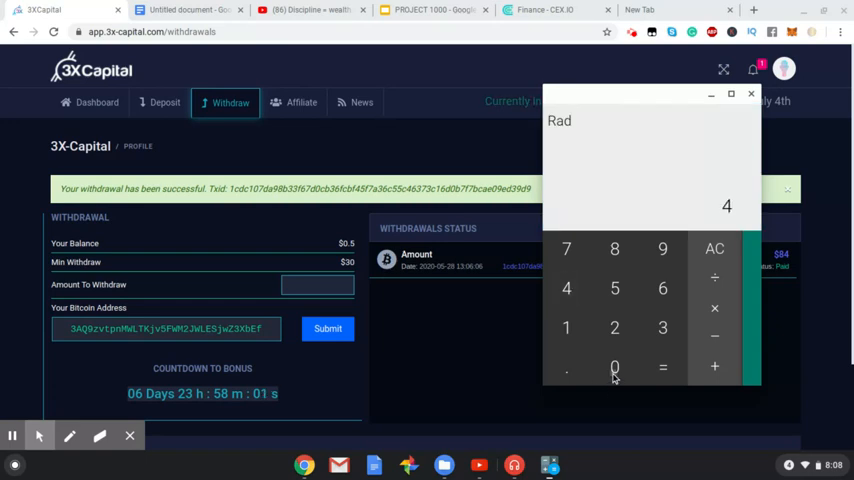
left_click(616, 368)
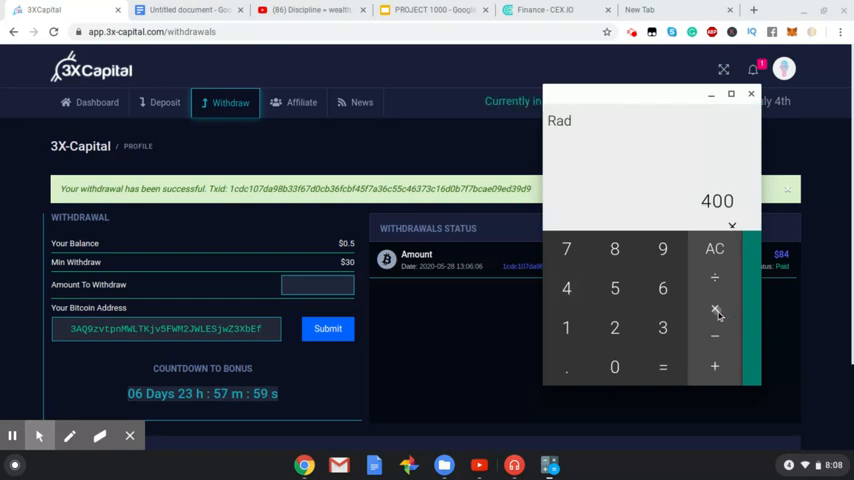
left_click(714, 308)
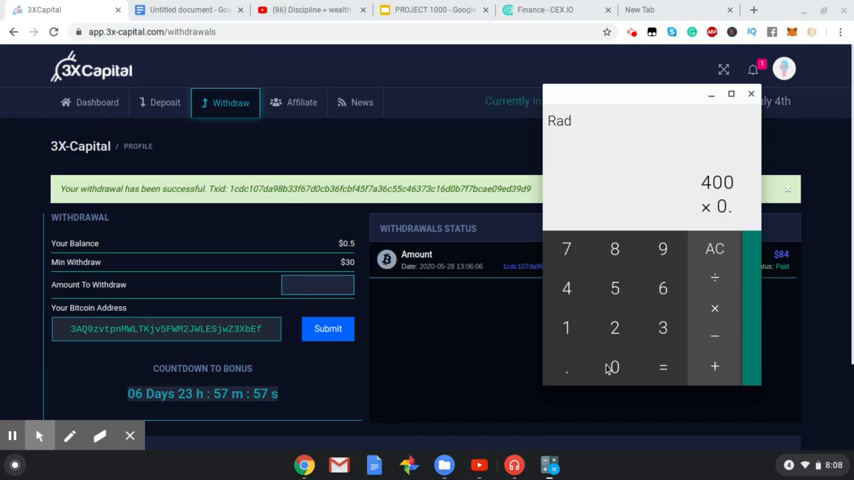
left_click(614, 250)
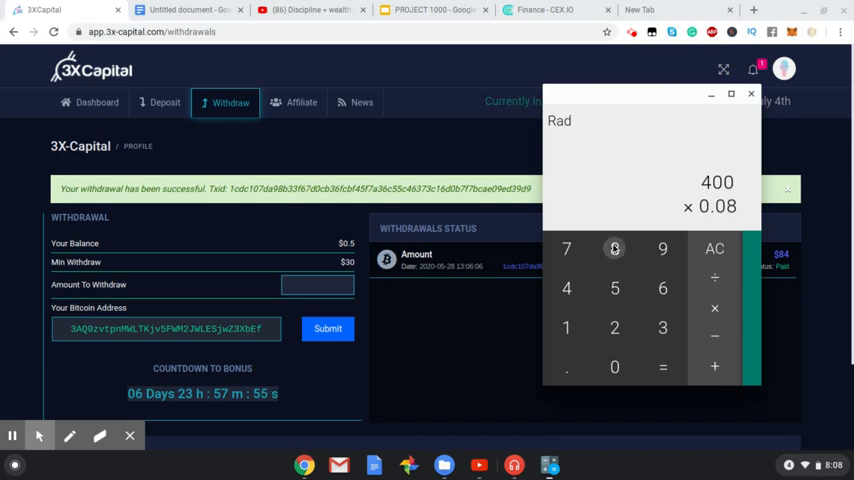
left_click(662, 368)
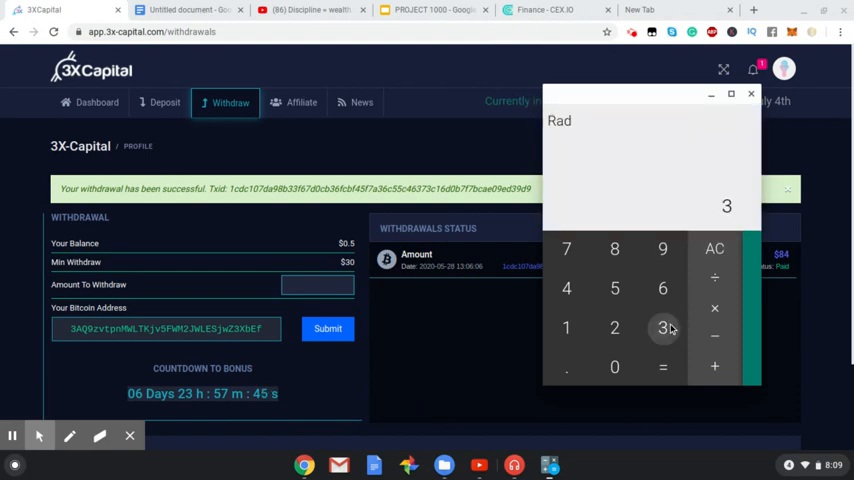
left_click(616, 368)
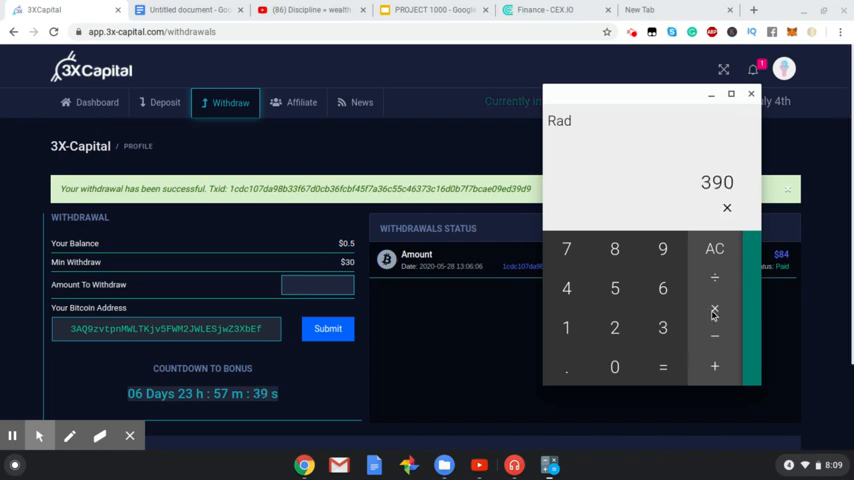
left_click(614, 368)
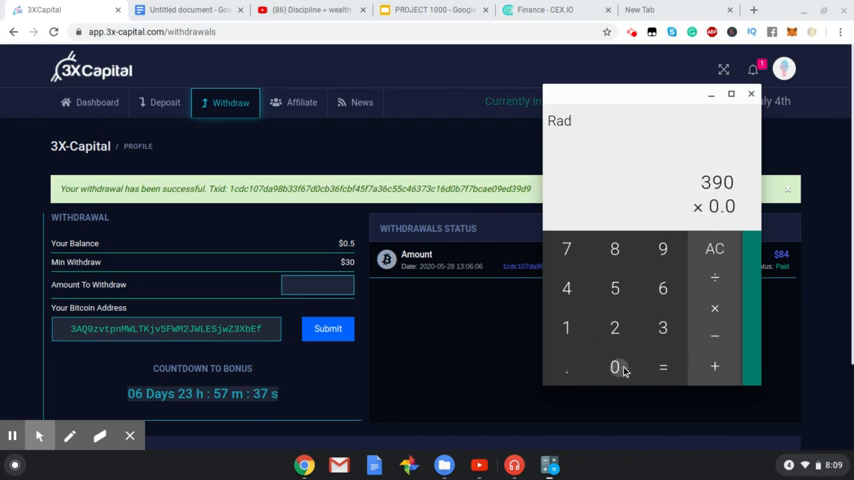
left_click(616, 250)
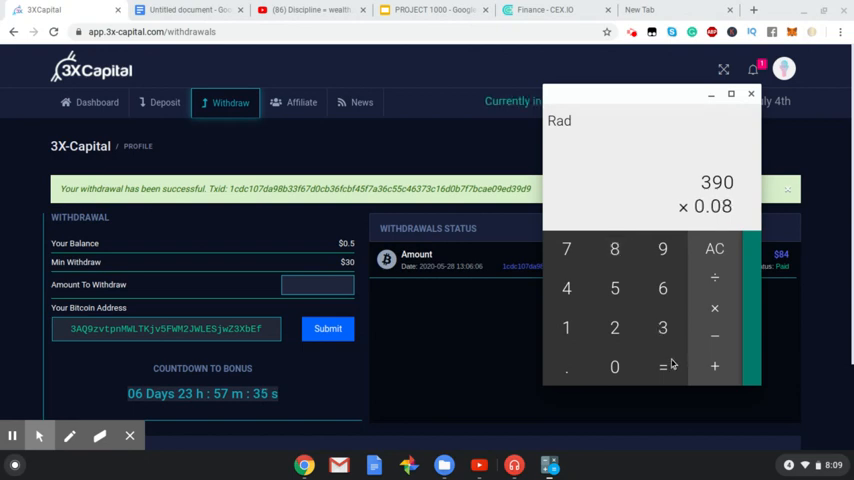
left_click(662, 368)
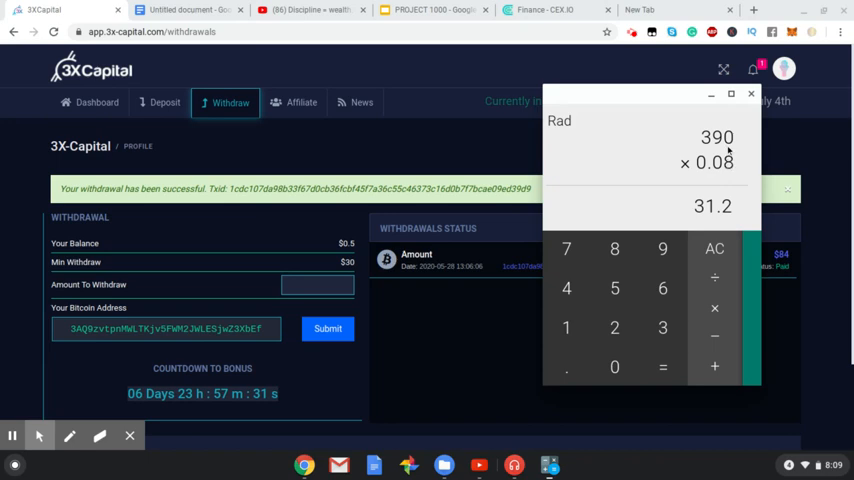
Step: Compute 380 × 0.08 = 30.4 and start re-entering 380
left_click(714, 250)
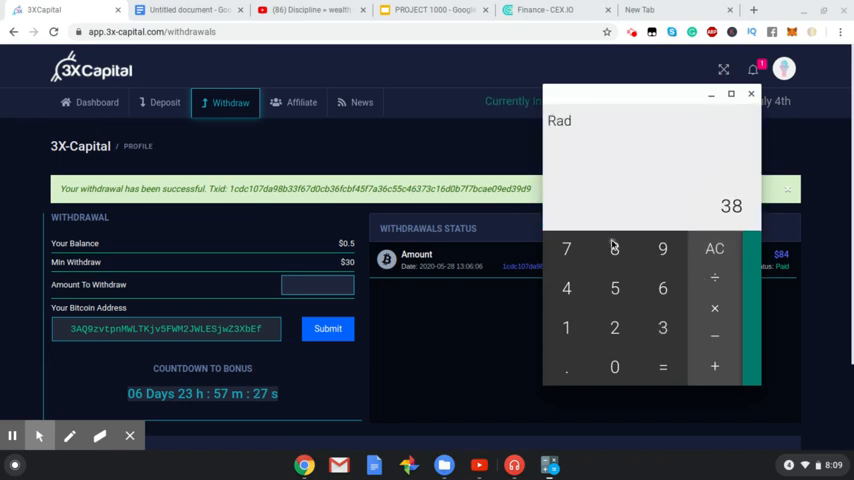
left_click(616, 368)
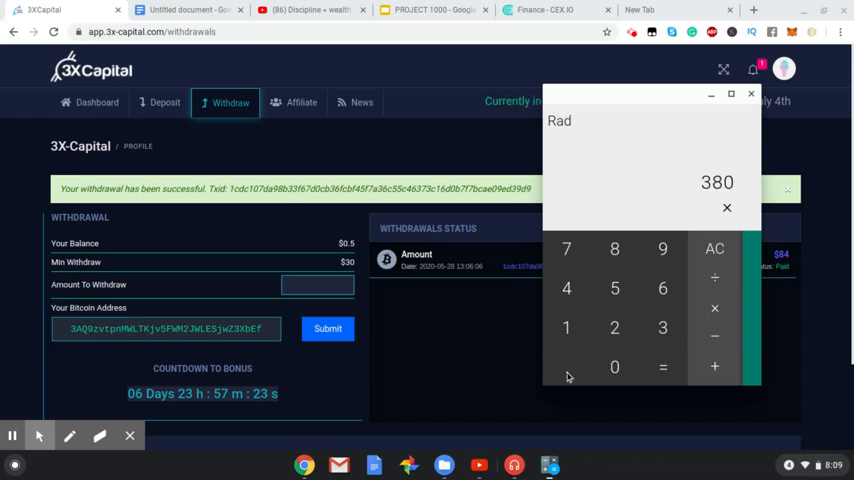
left_click(714, 308)
type(" 0.08")
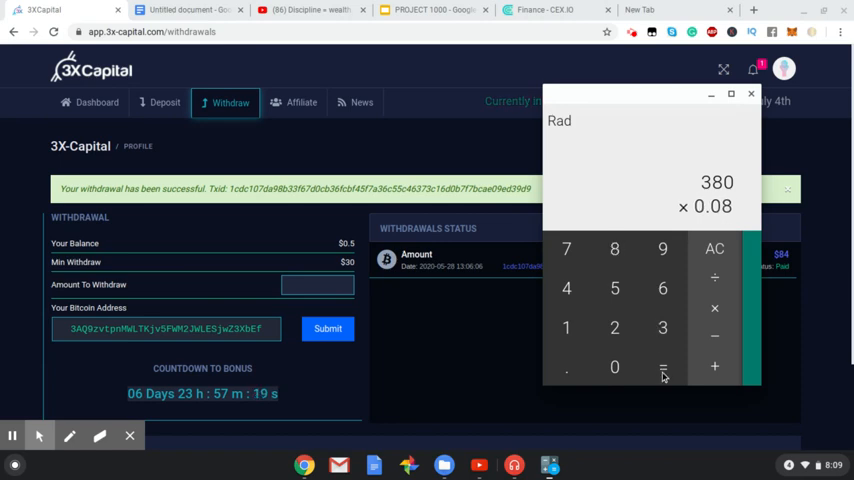
left_click(664, 368)
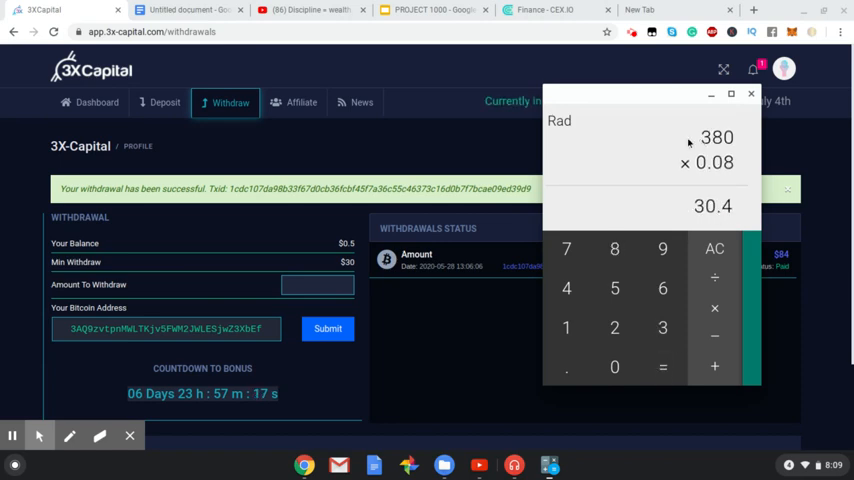
mouse_move(654, 180)
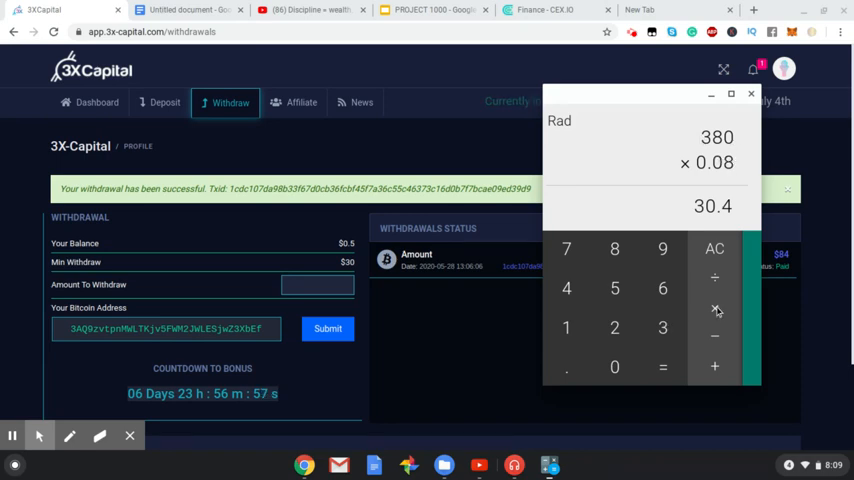
left_click(714, 250)
type("38")
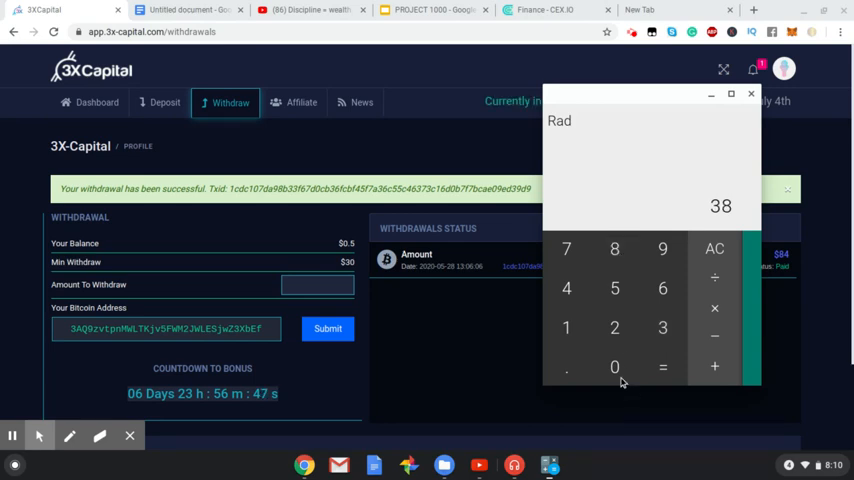
Step: Compute 380 × 0.0187 = 7.106, then × 7 = 49.742
left_click(616, 368)
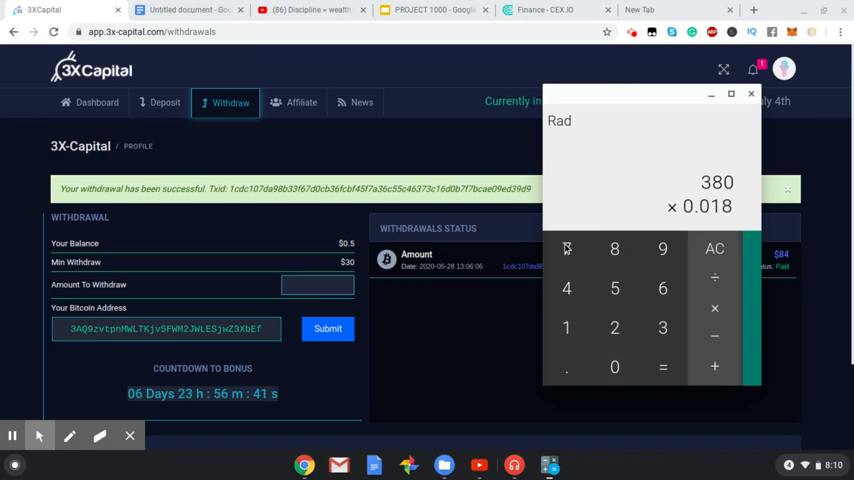
left_click(662, 368)
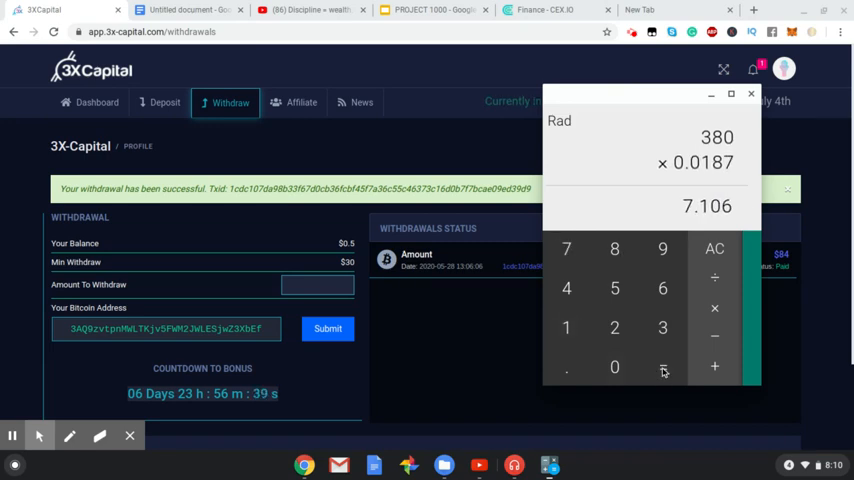
mouse_move(718, 272)
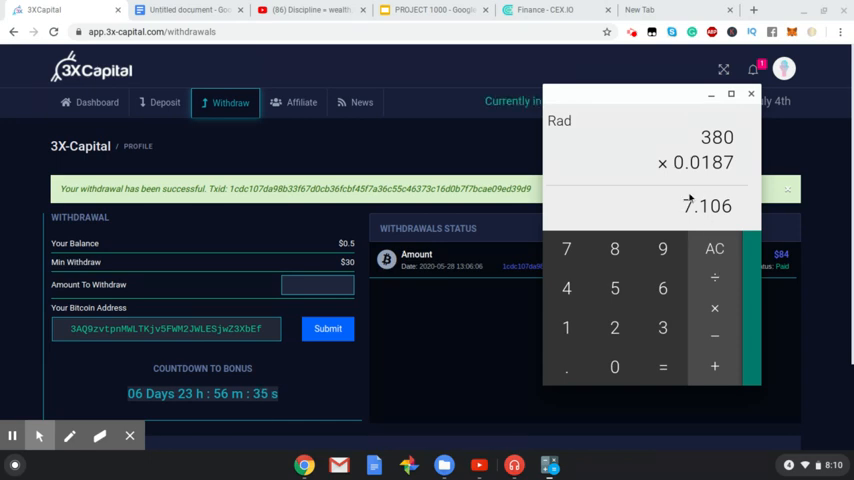
mouse_move(730, 222)
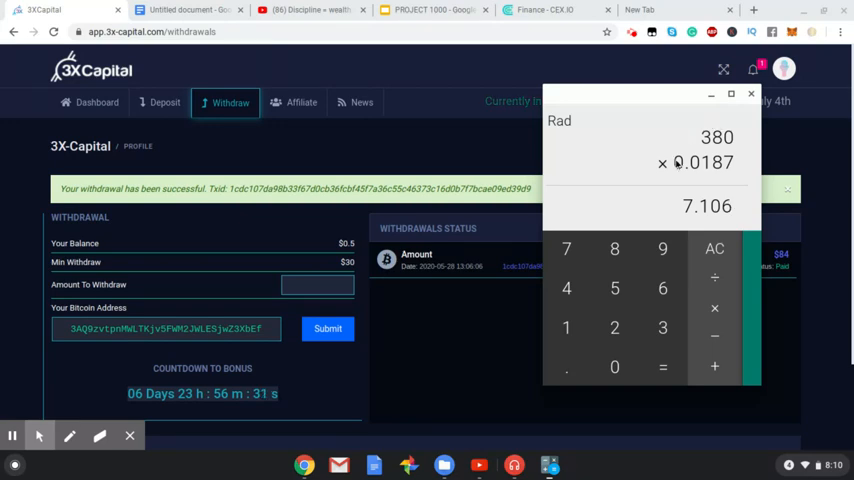
left_click(714, 308)
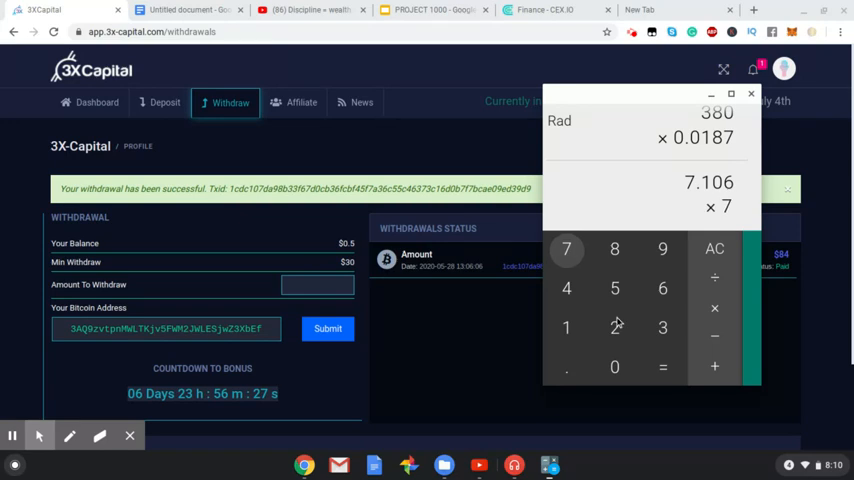
left_click(662, 368)
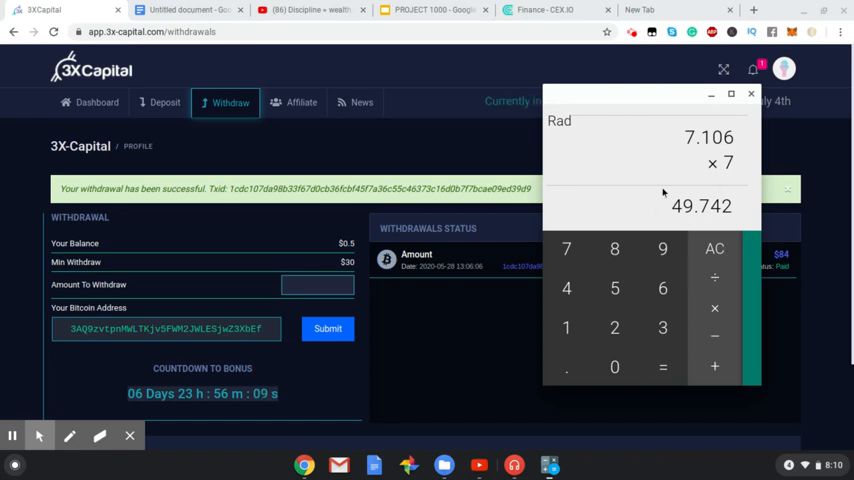
mouse_move(412, 370)
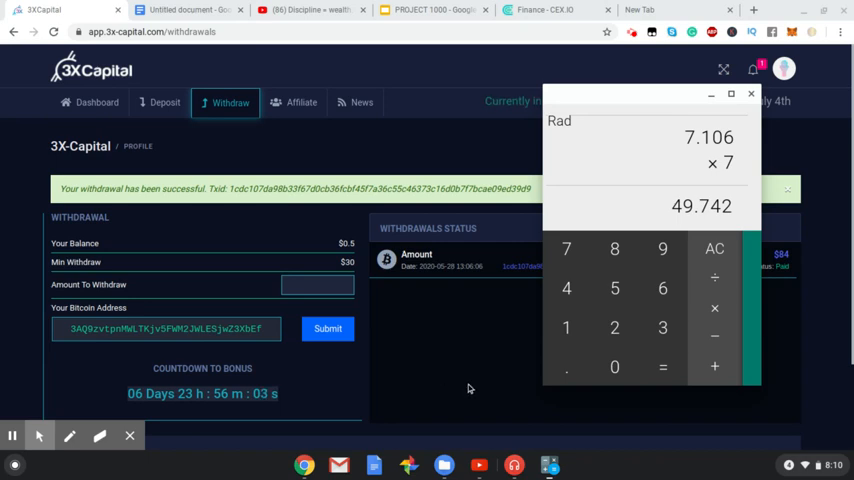
Step: Close the calculator and go to the 3X Capital dashboard
left_click(752, 92)
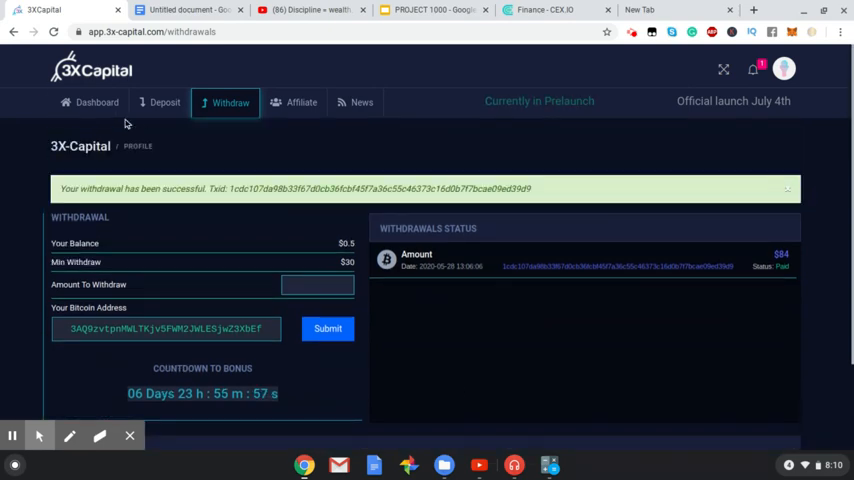
left_click(90, 102)
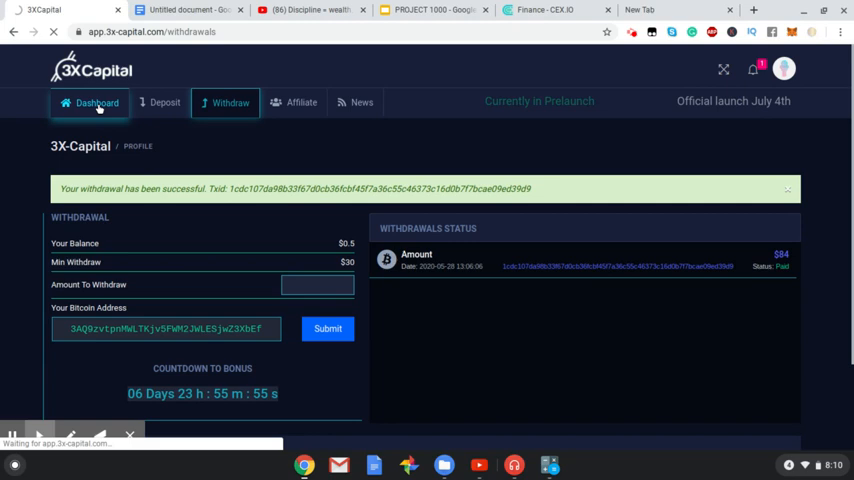
left_click(96, 102)
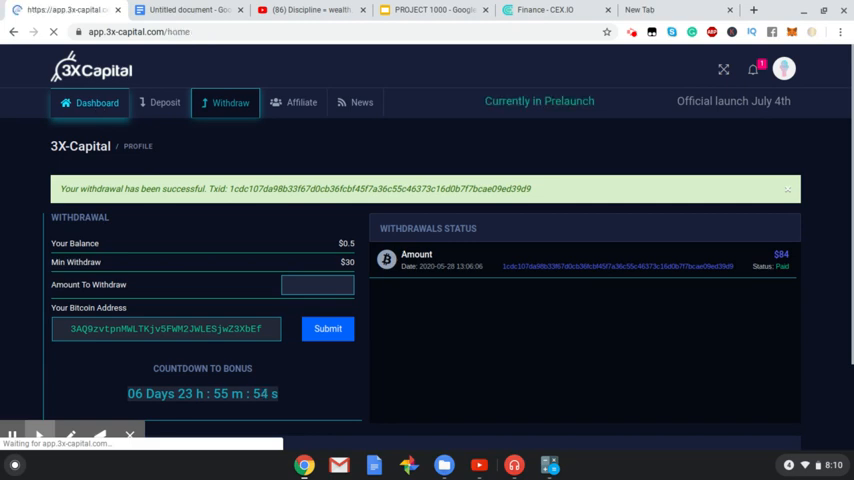